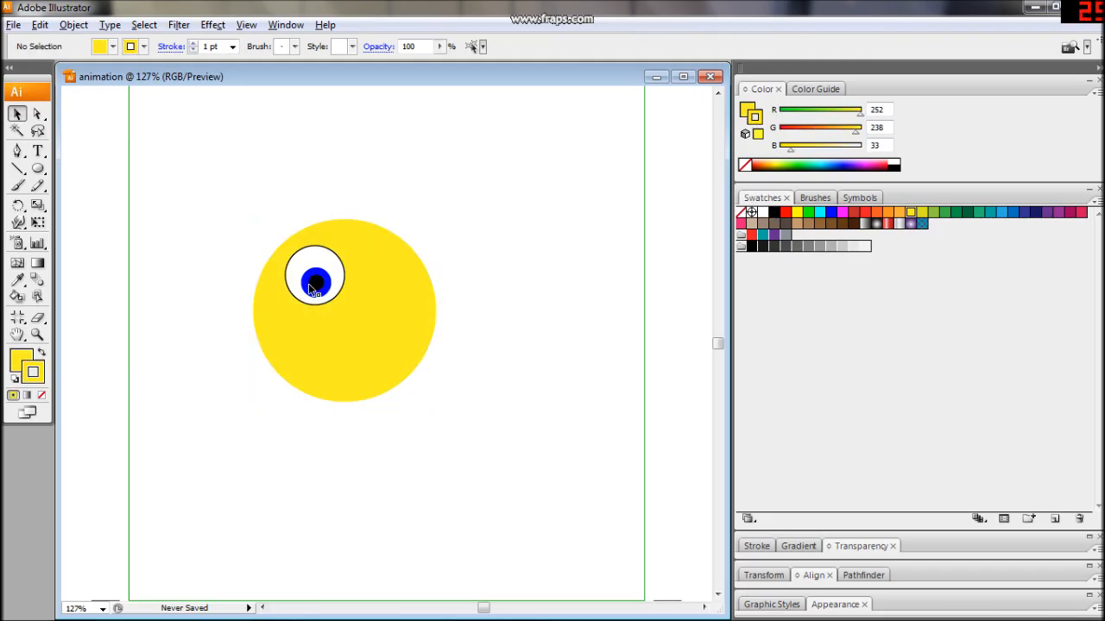
Add the duplicated eye, then the open mouth with white teeth and pink tongue.
{"action": "left_click", "coordinate": [315, 278]}
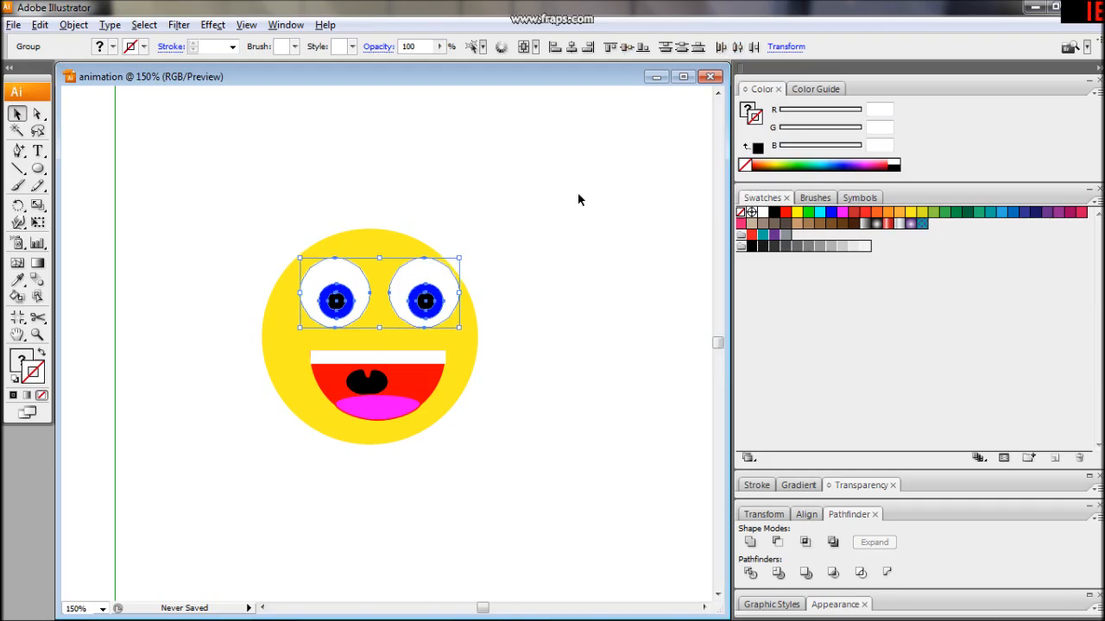
Deselect the grouped eyes to view the finished face.
{"action": "left_click", "coordinate": [579, 198]}
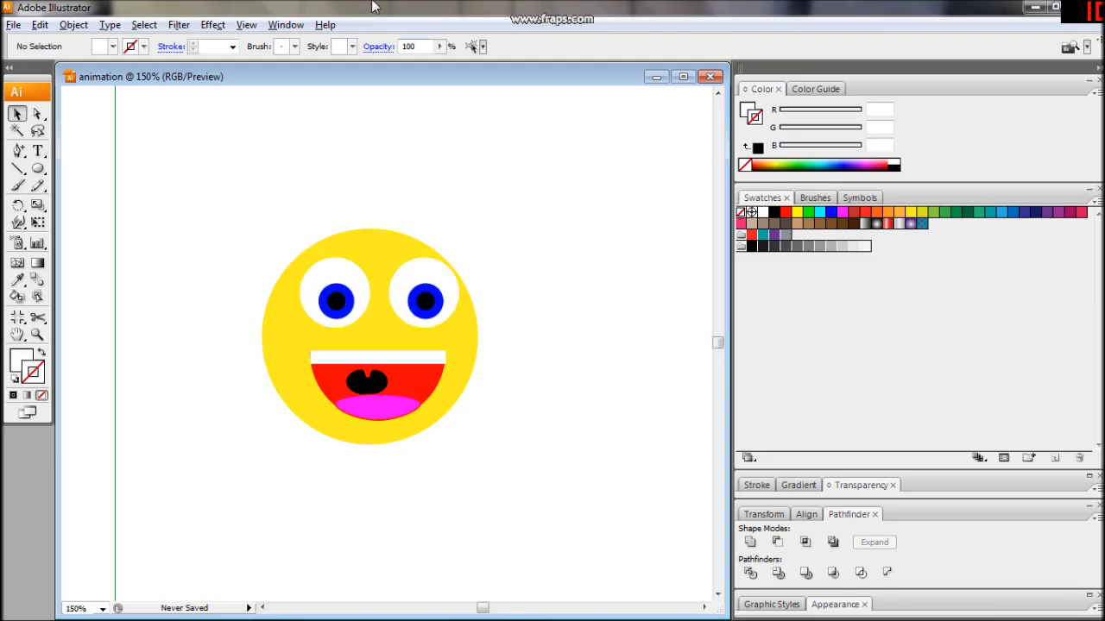
{"action": "mouse_move", "coordinate": [576, 290]}
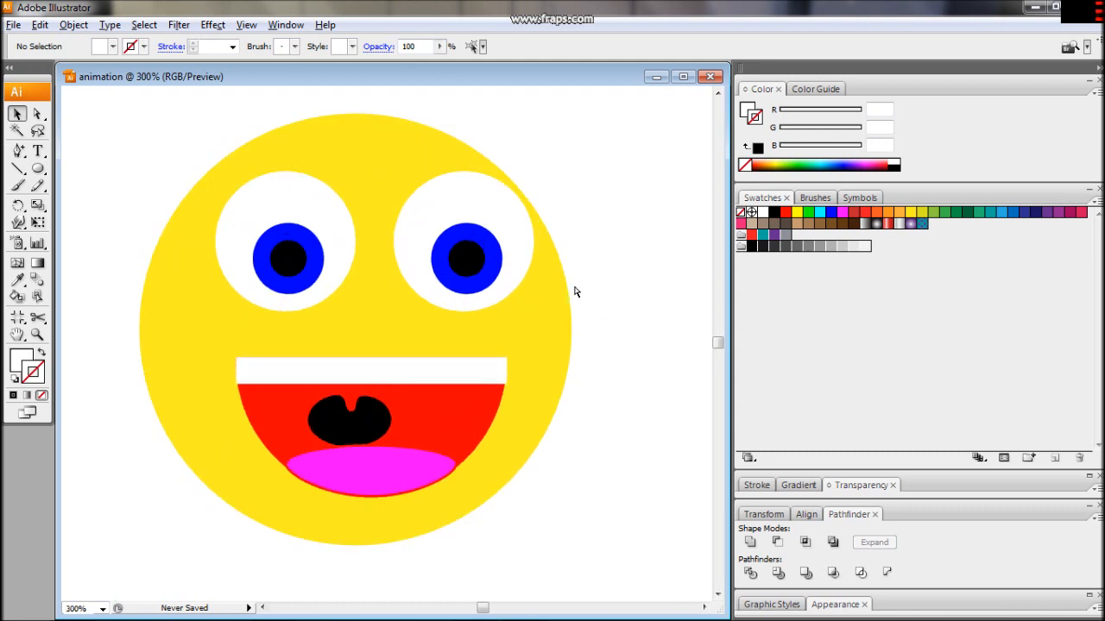
{"action": "mouse_move", "coordinate": [675, 210]}
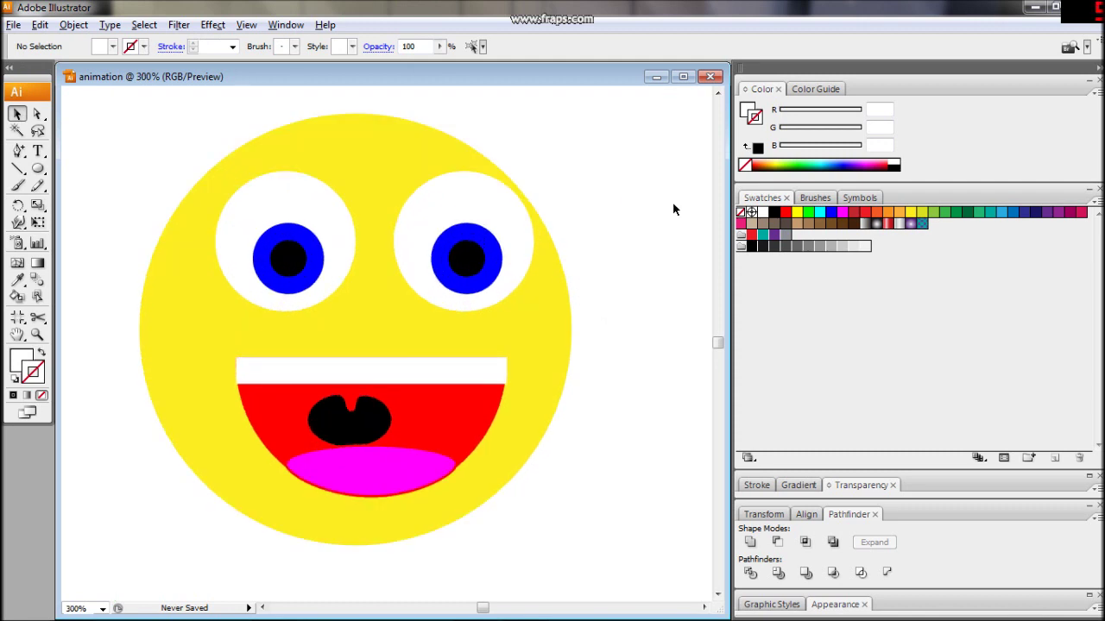
{"action": "mouse_move", "coordinate": [885, 373]}
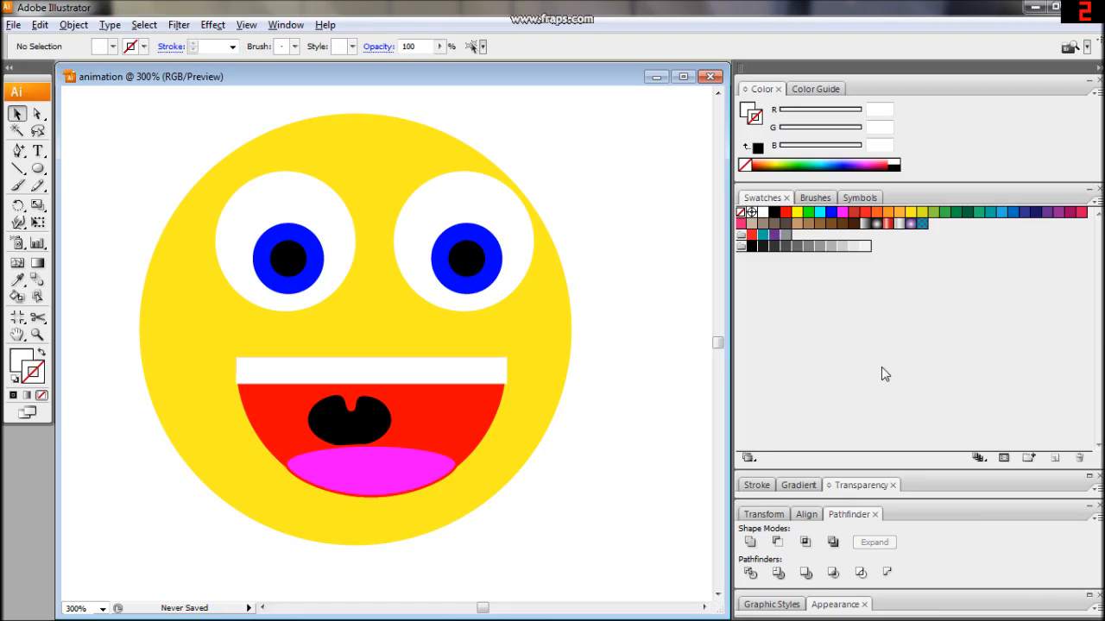
{"action": "mouse_move", "coordinate": [798, 594]}
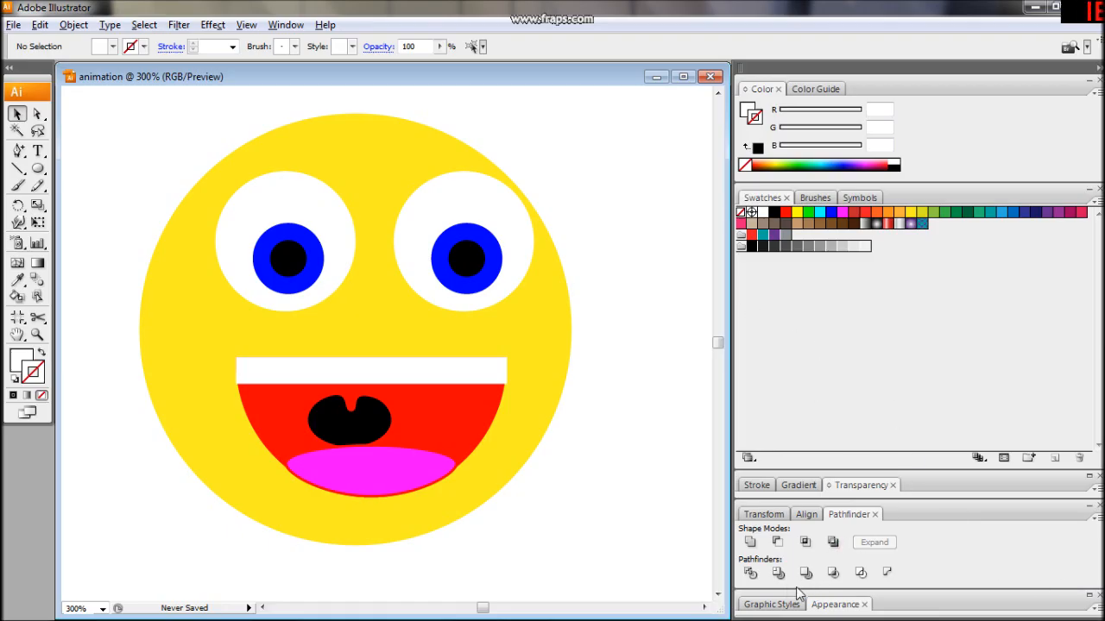
{"action": "mouse_move", "coordinate": [820, 579]}
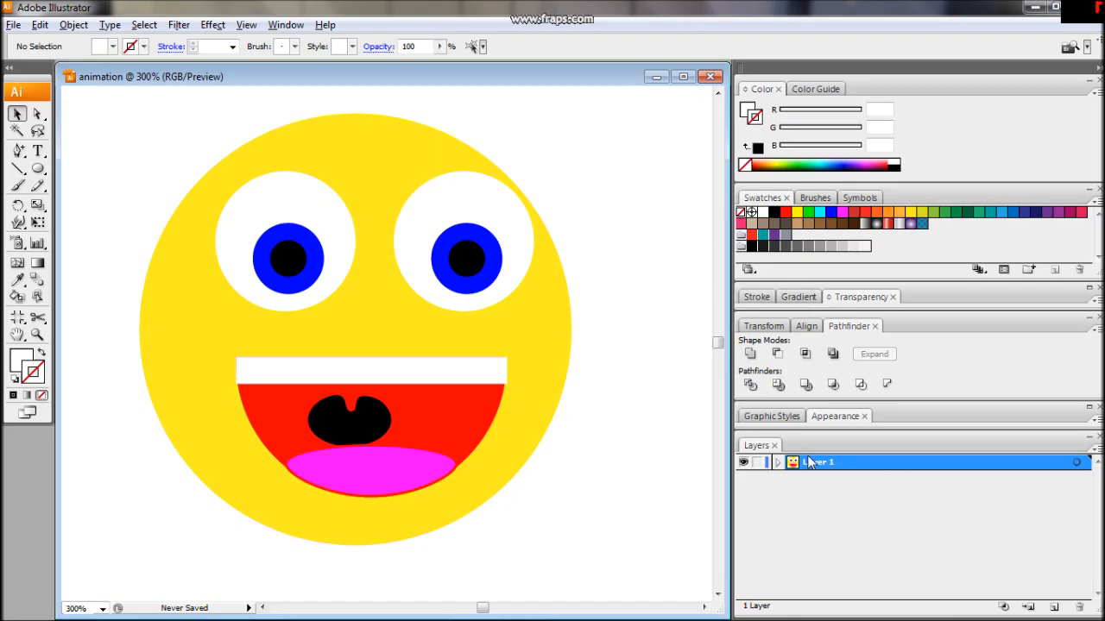
Duplicate the face layer up to 14 copies, nudging the blue pupils left on each.
{"action": "left_click", "coordinate": [1094, 455]}
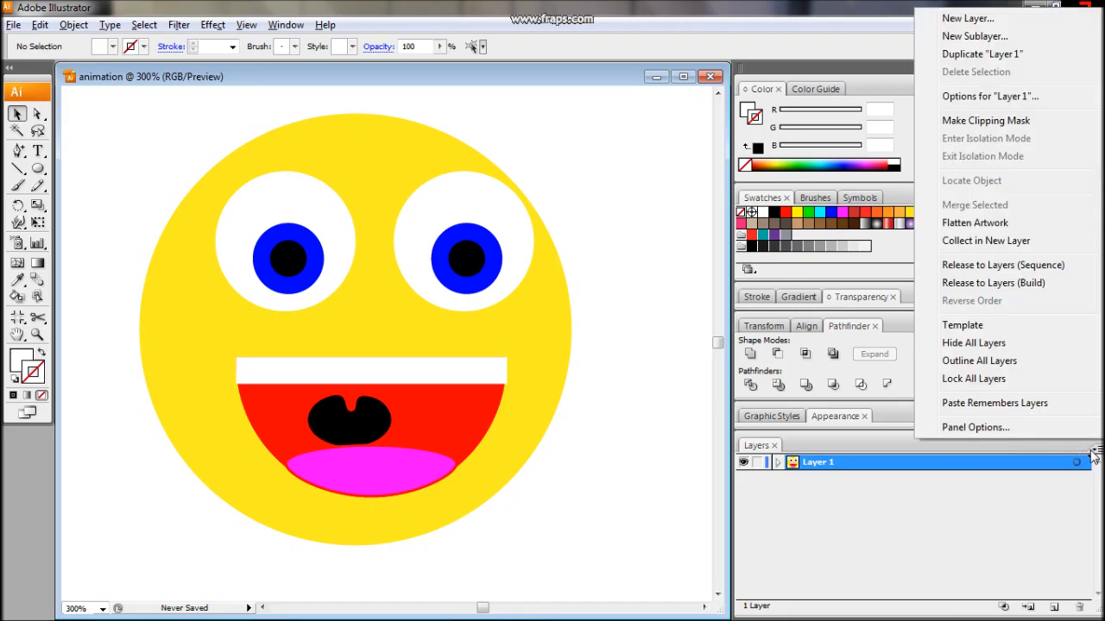
{"action": "left_click", "coordinate": [1003, 264]}
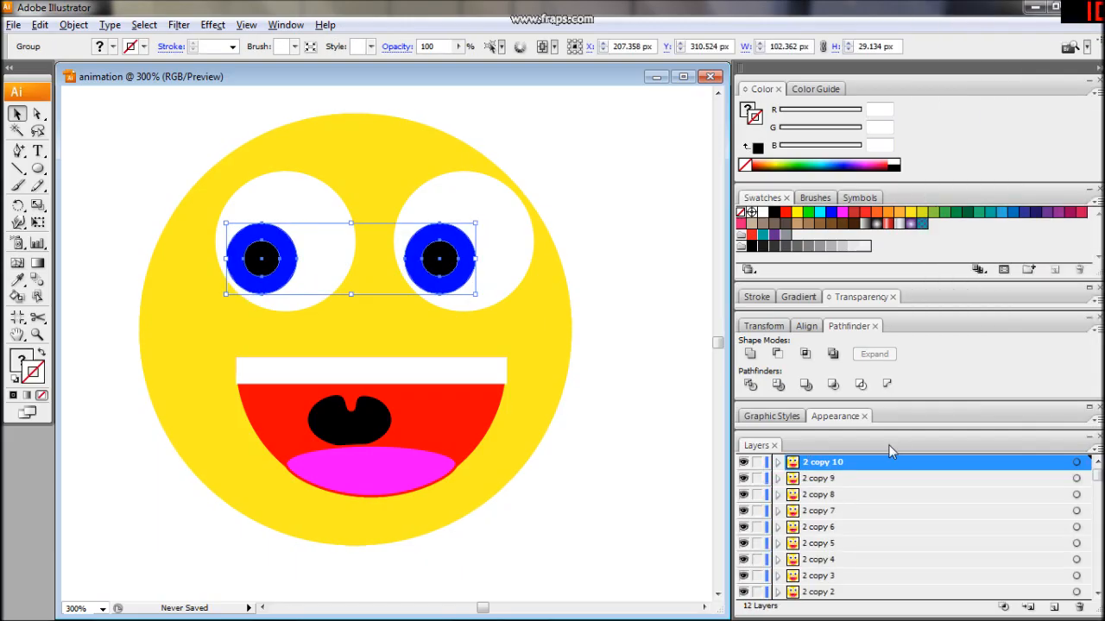
{"action": "mouse_move", "coordinate": [850, 466]}
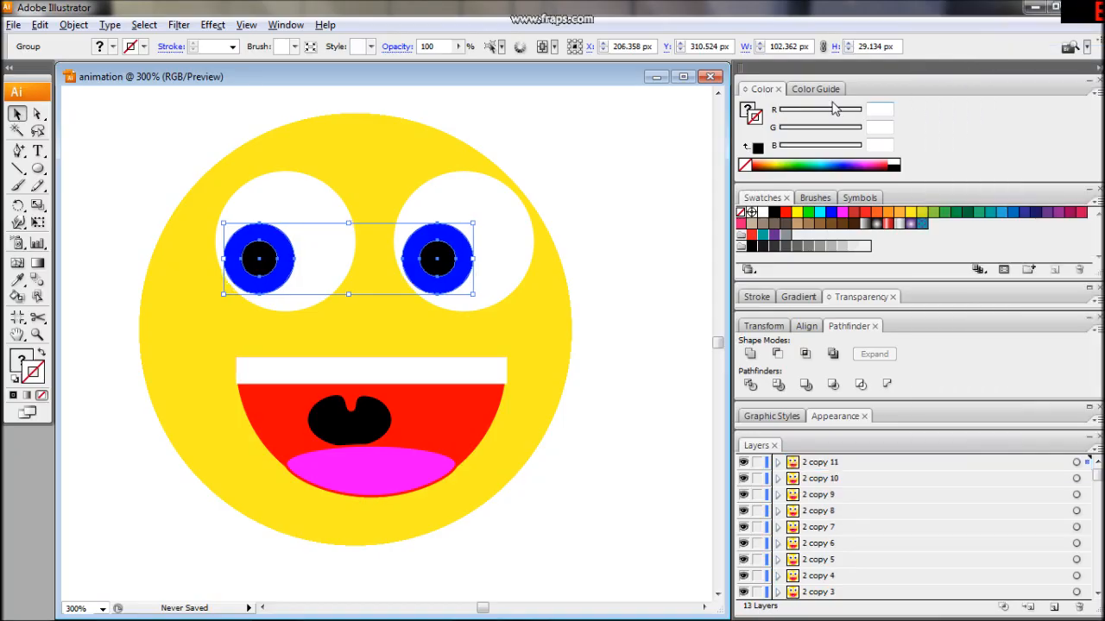
{"action": "mouse_move", "coordinate": [556, 176]}
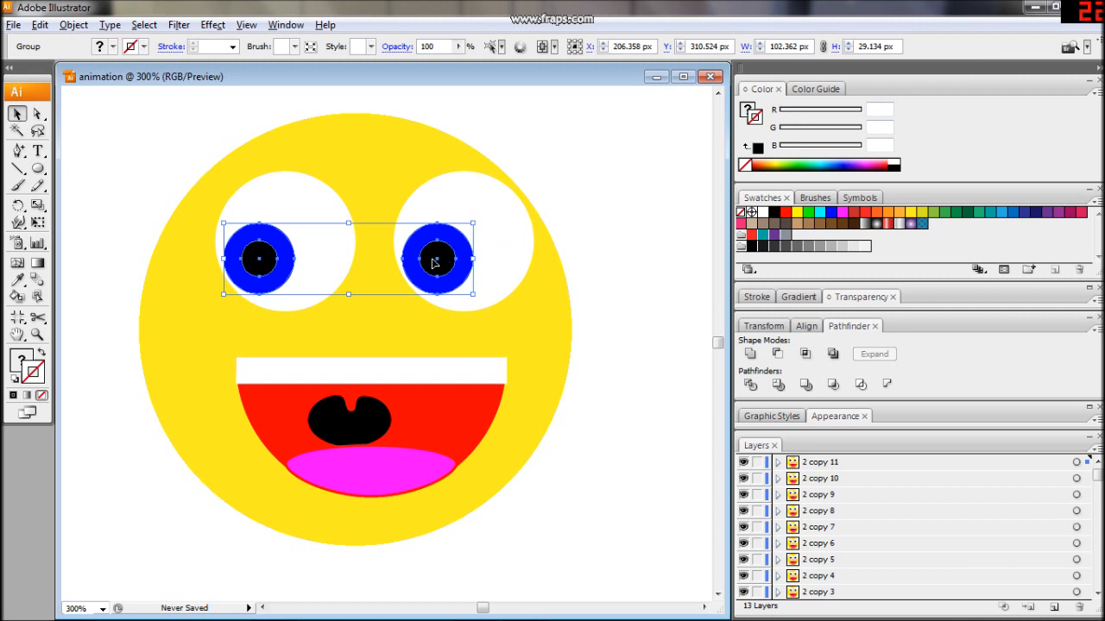
{"action": "mouse_move", "coordinate": [464, 144]}
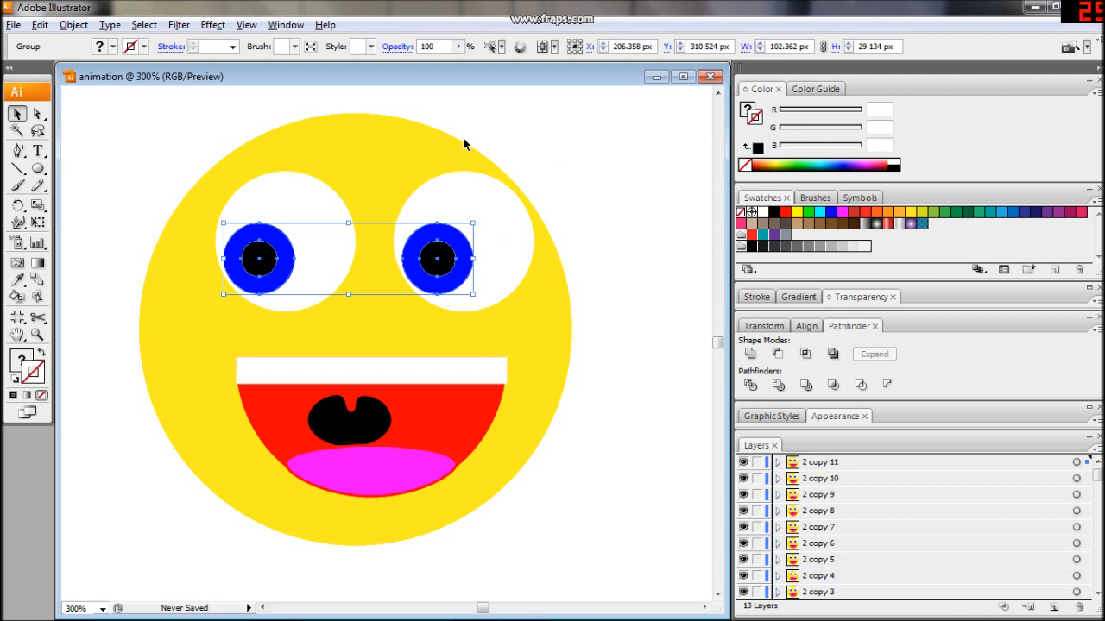
{"action": "mouse_move", "coordinate": [832, 469]}
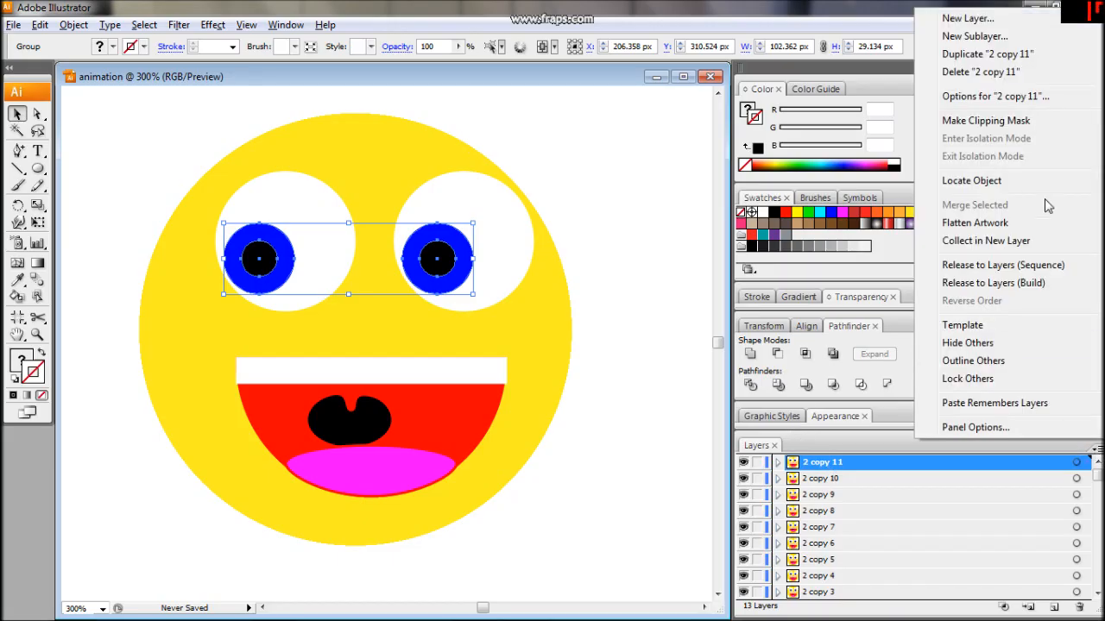
{"action": "left_click", "coordinate": [966, 18]}
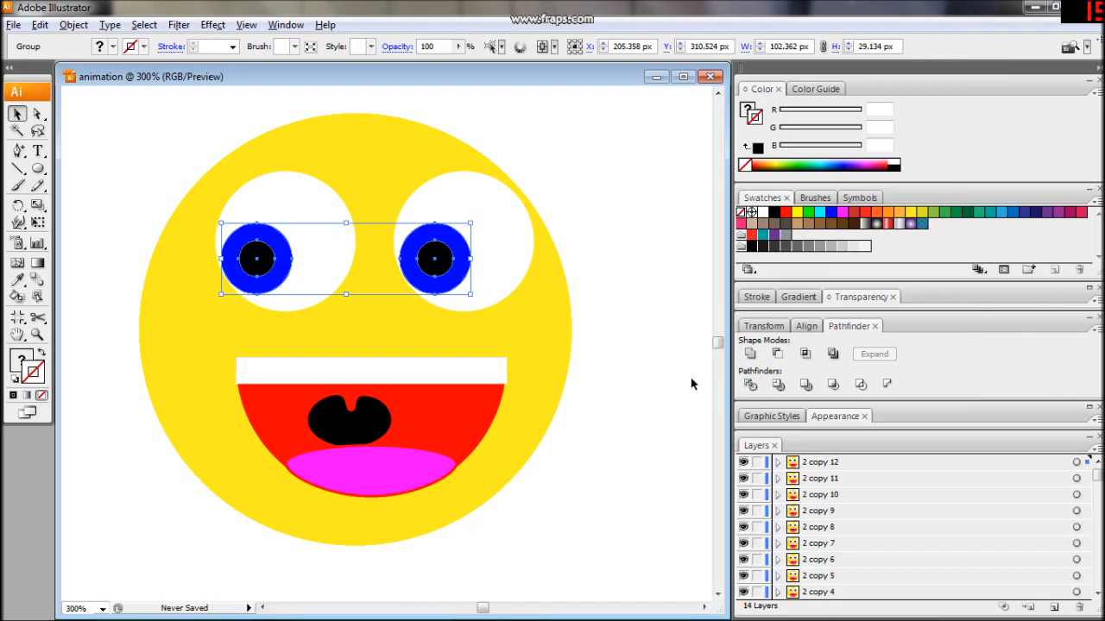
{"action": "mouse_move", "coordinate": [363, 231]}
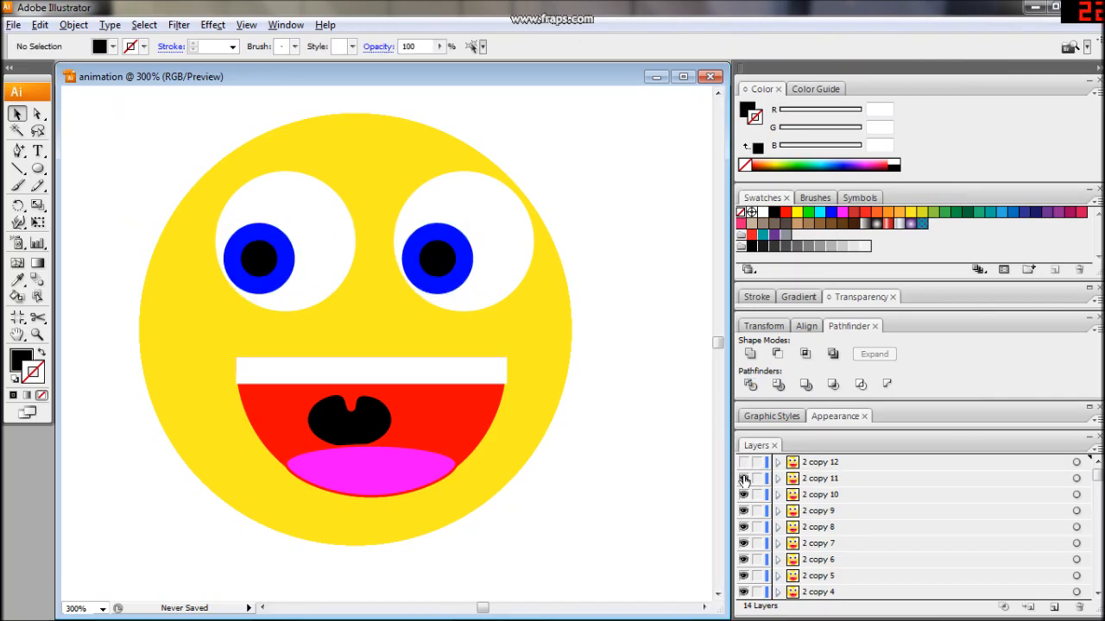
Hide face layers one by one, from 2 copy 11 downward, to preview pupil motion.
{"action": "left_click", "coordinate": [744, 478]}
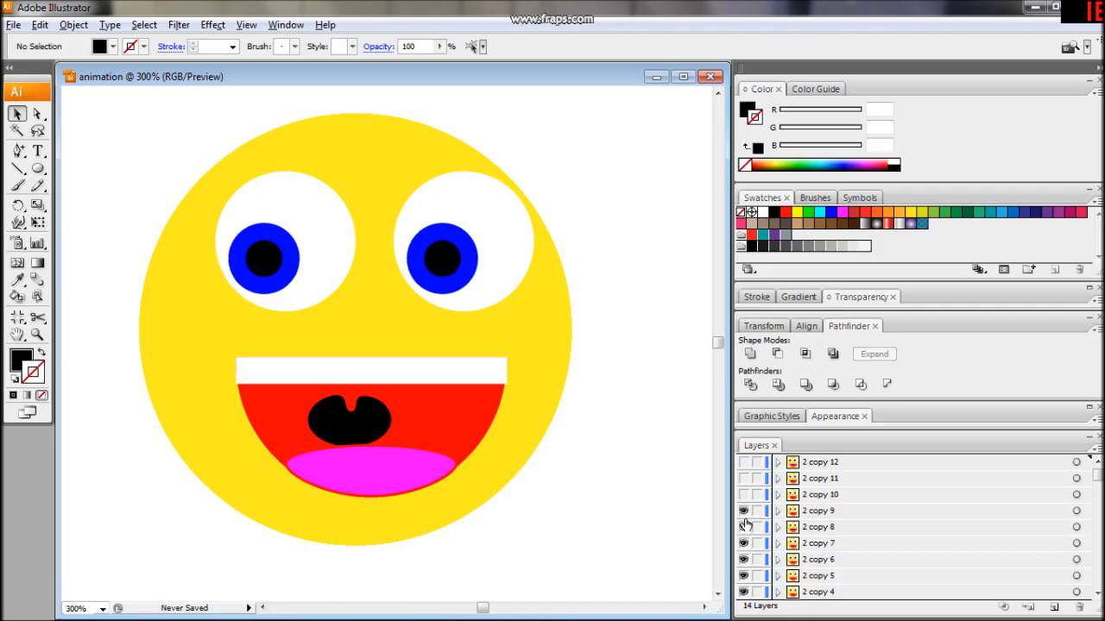
{"action": "left_click", "coordinate": [743, 526]}
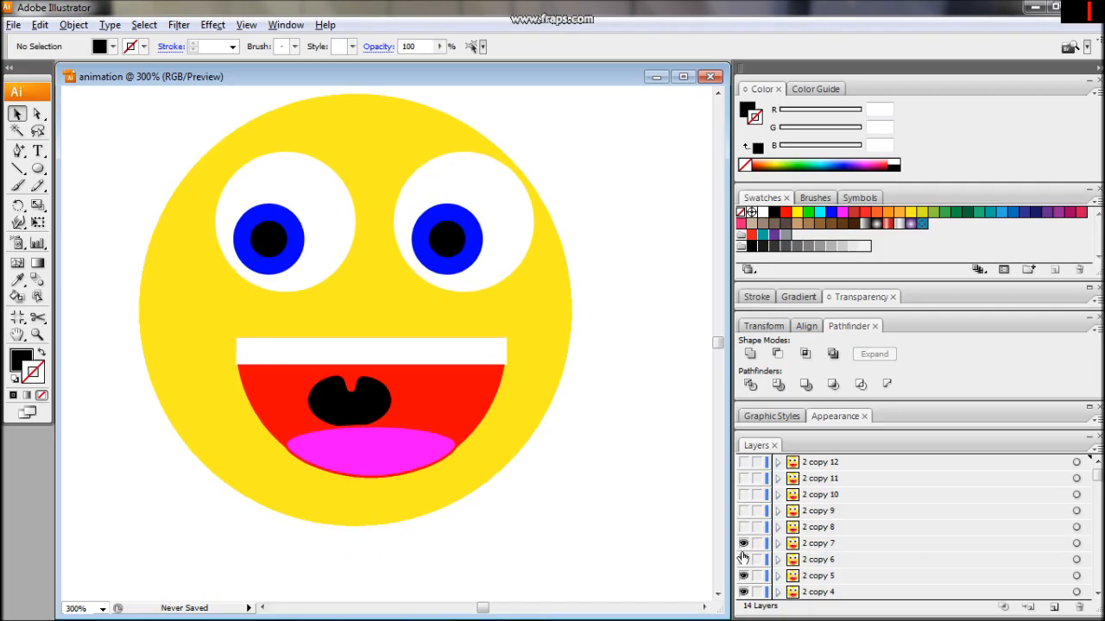
{"action": "left_click", "coordinate": [743, 576]}
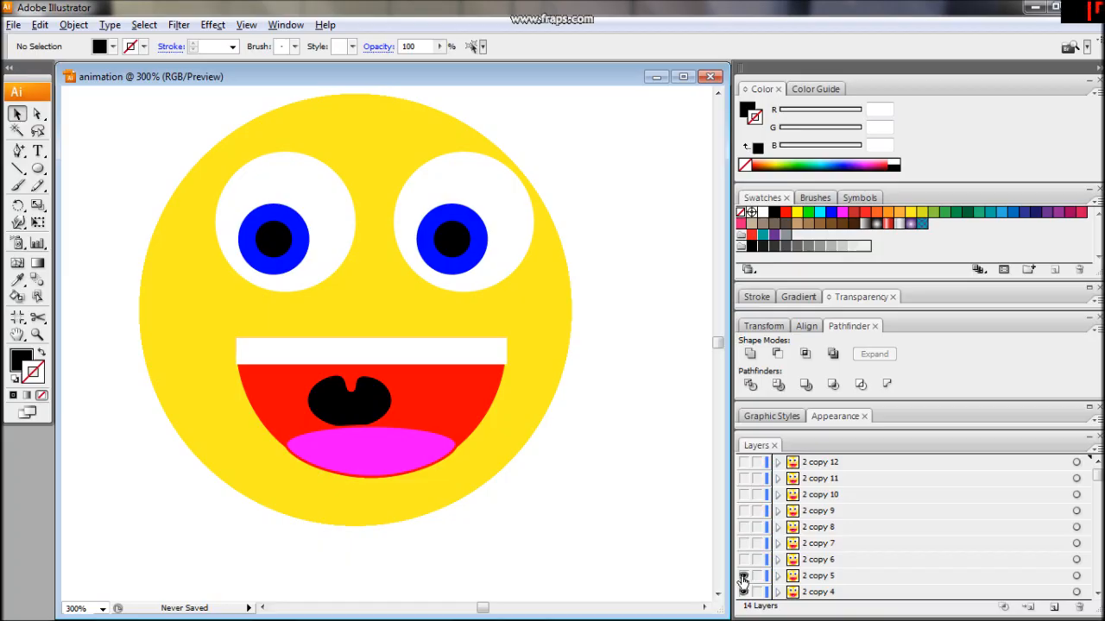
{"action": "left_click", "coordinate": [744, 576]}
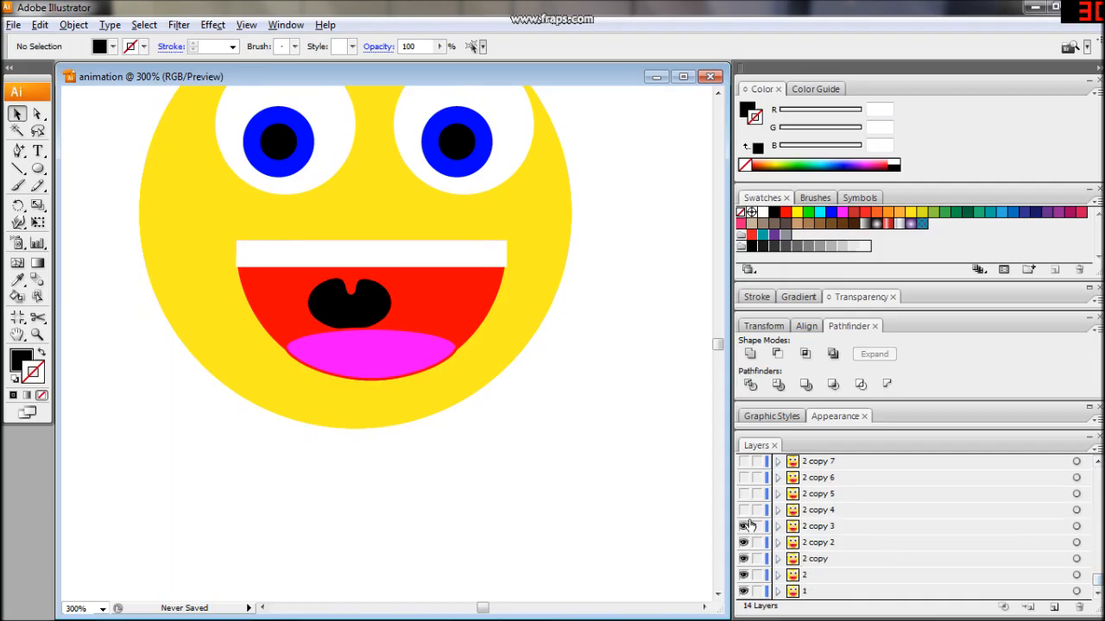
{"action": "left_click", "coordinate": [743, 527]}
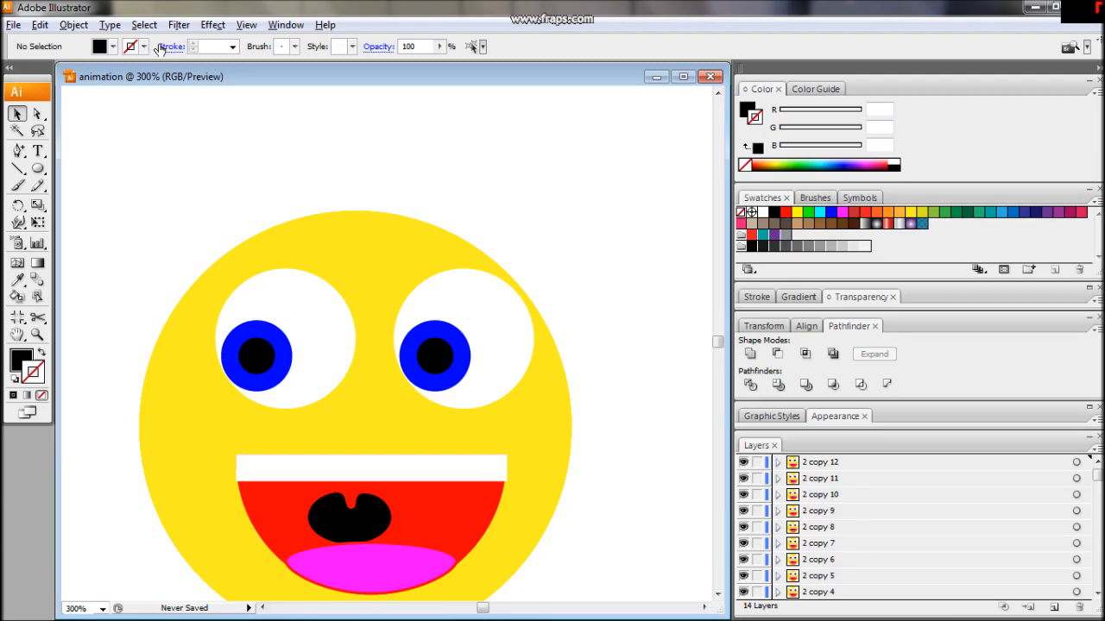
Export the layered drawing as a Photoshop PSD at 150 ppi.
{"action": "left_click", "coordinate": [13, 25]}
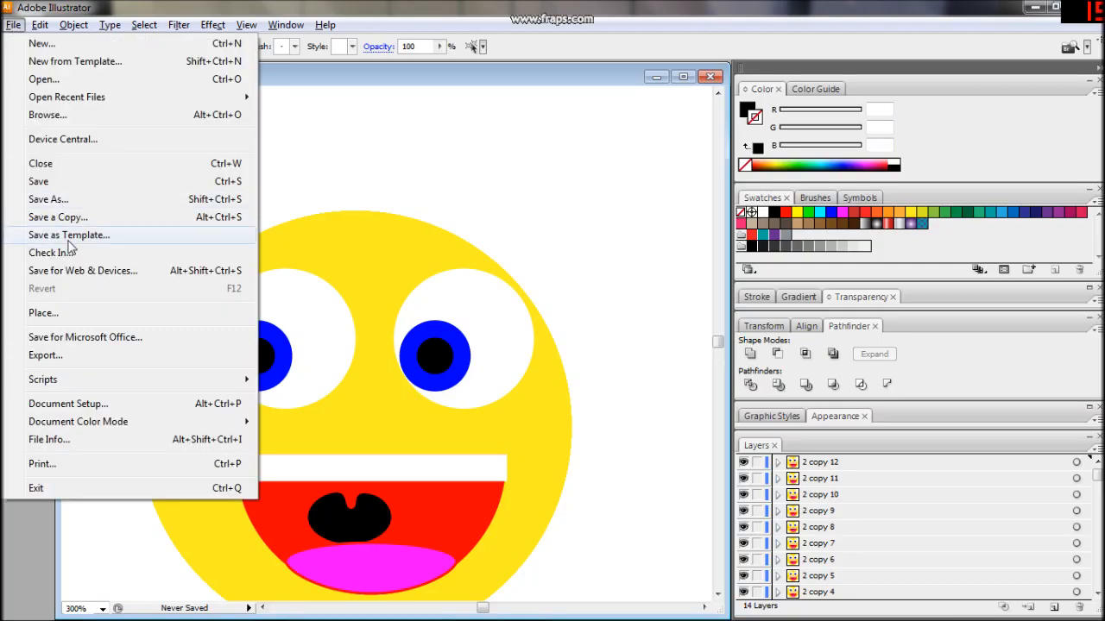
{"action": "mouse_move", "coordinate": [71, 270]}
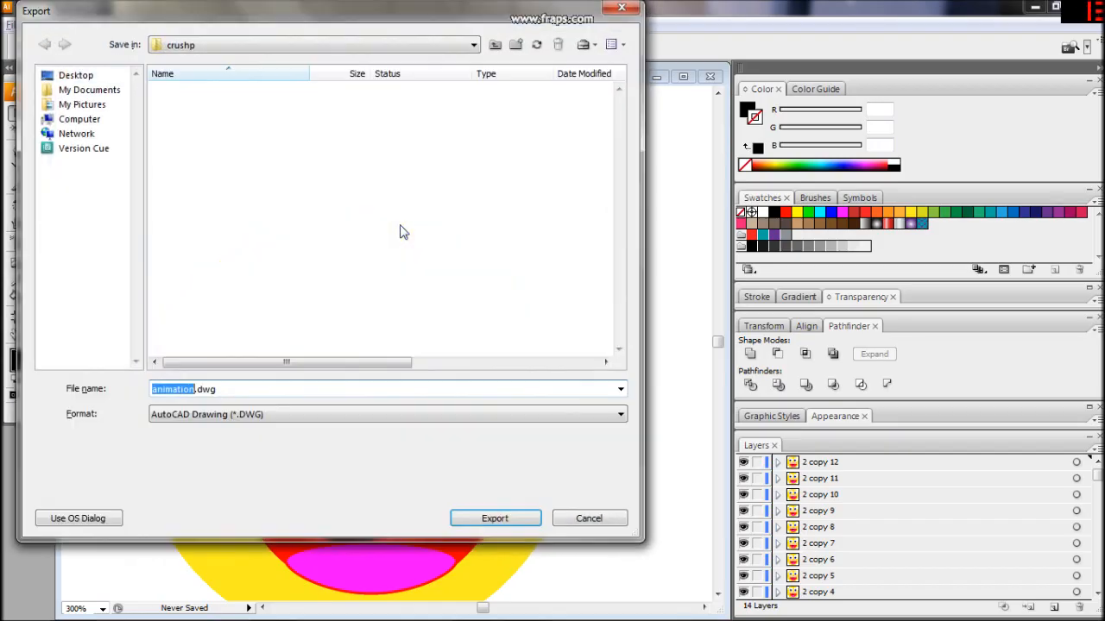
{"action": "left_click", "coordinate": [620, 415]}
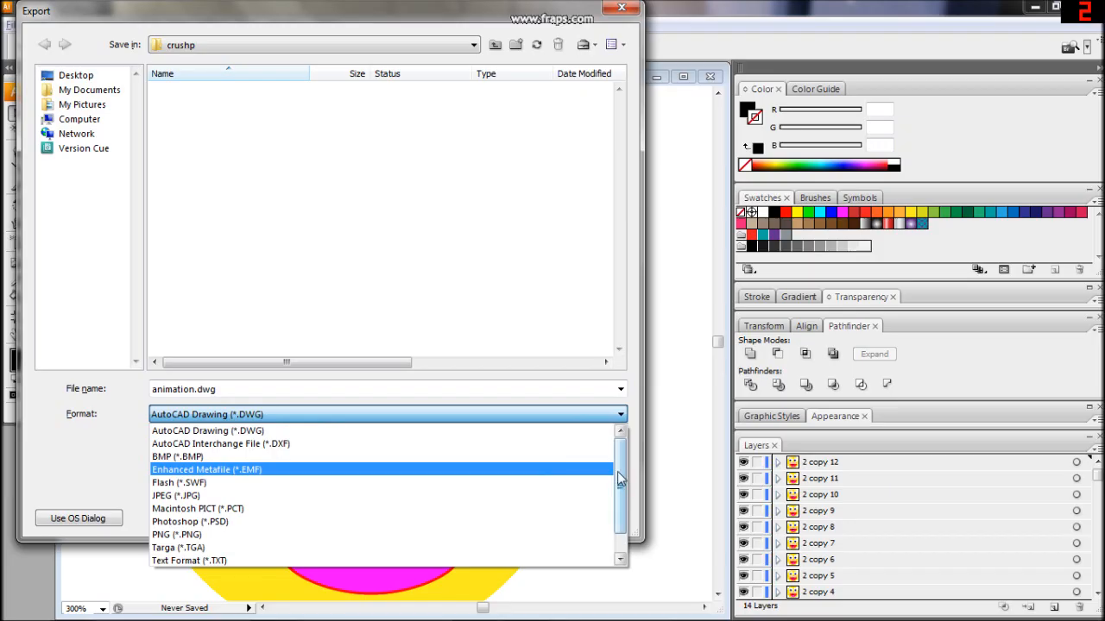
{"action": "left_click", "coordinate": [190, 522]}
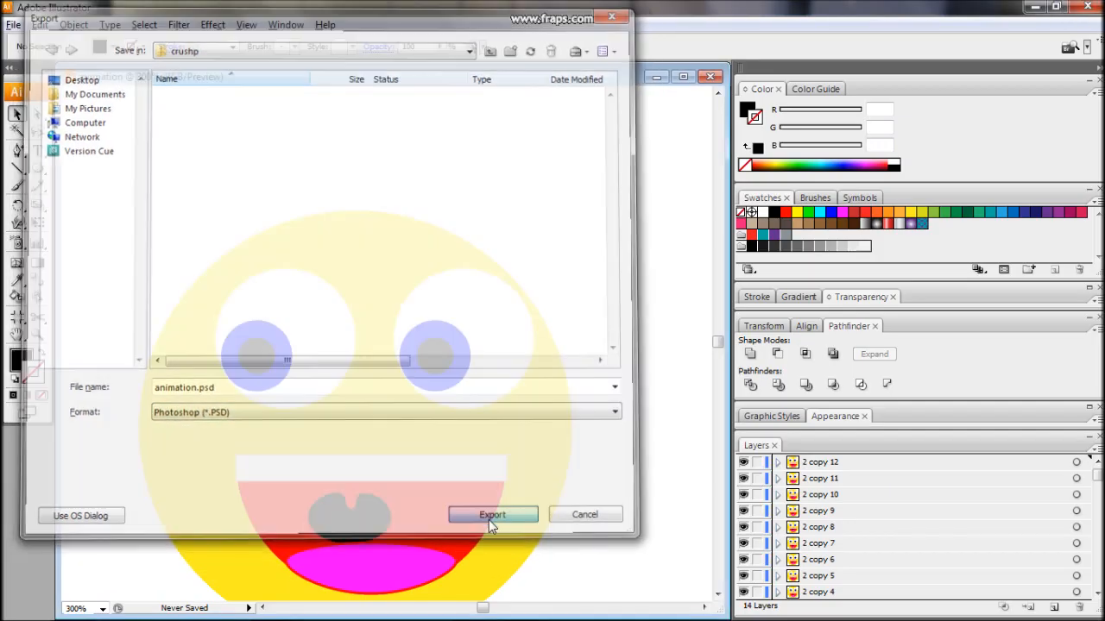
{"action": "left_click", "coordinate": [492, 514]}
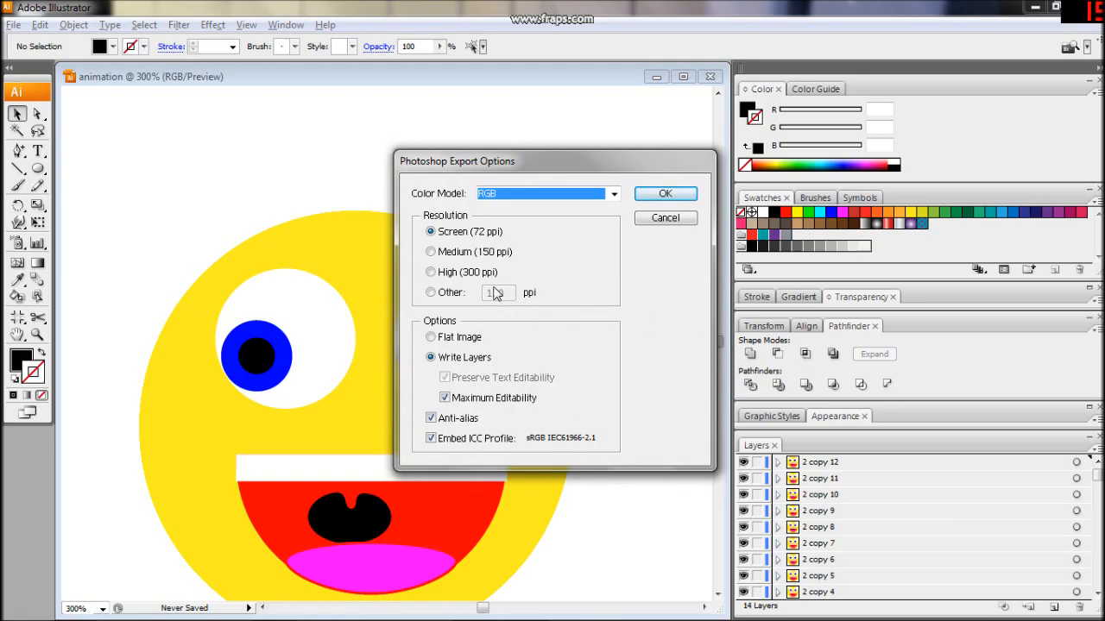
{"action": "left_click", "coordinate": [430, 251]}
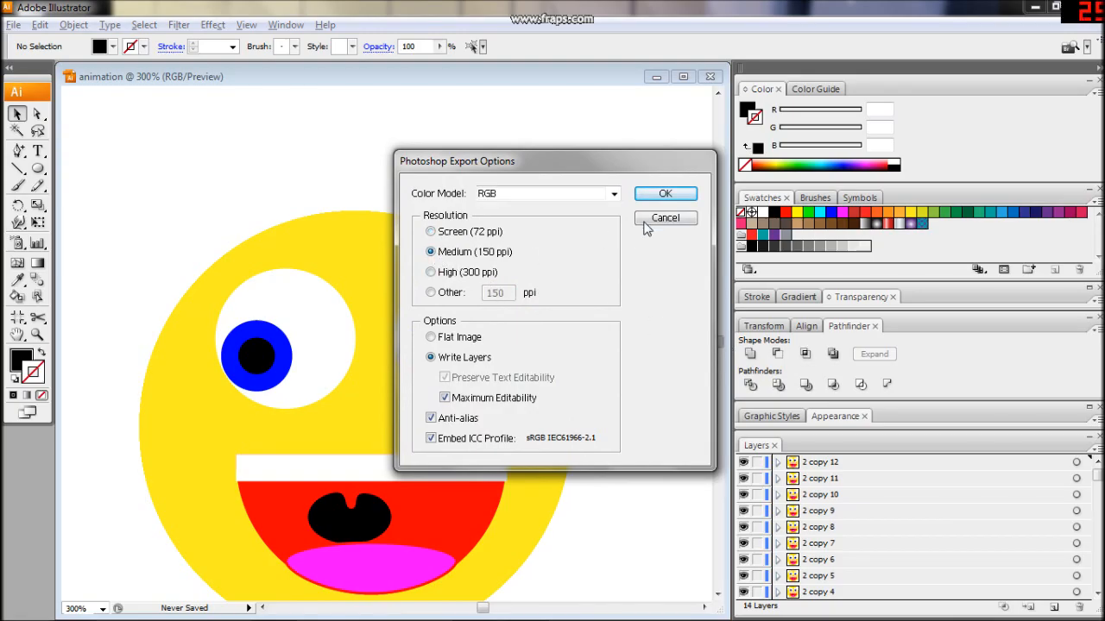
{"action": "left_click", "coordinate": [665, 192]}
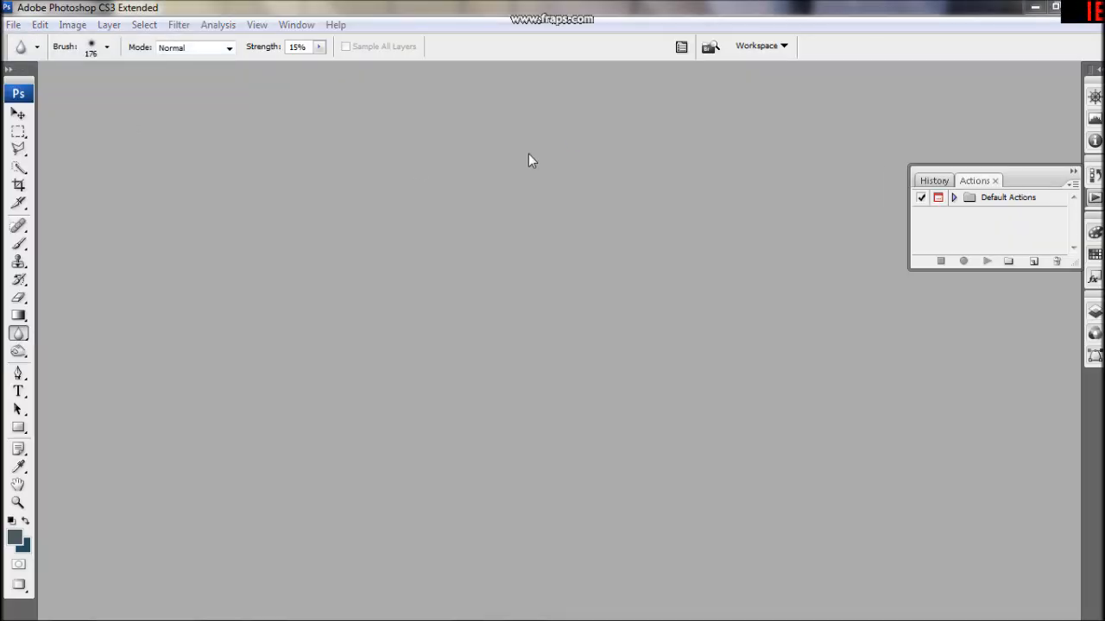
Open animation.psd in Photoshop, crop around the face, and show the Animation panel.
{"action": "left_click", "coordinate": [13, 24]}
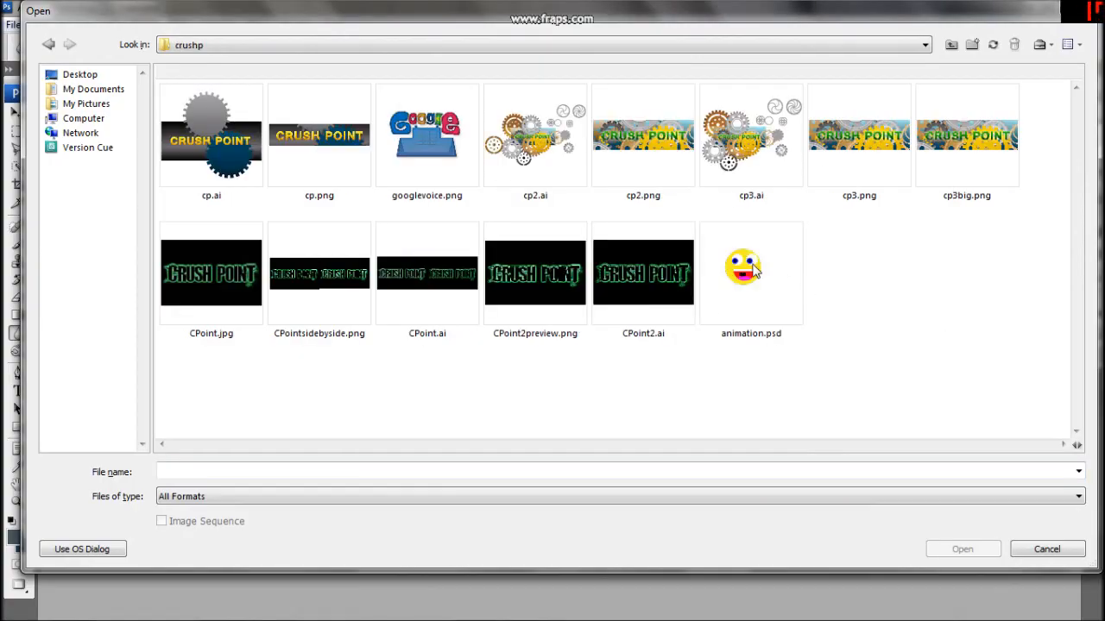
{"action": "left_click", "coordinate": [1047, 549]}
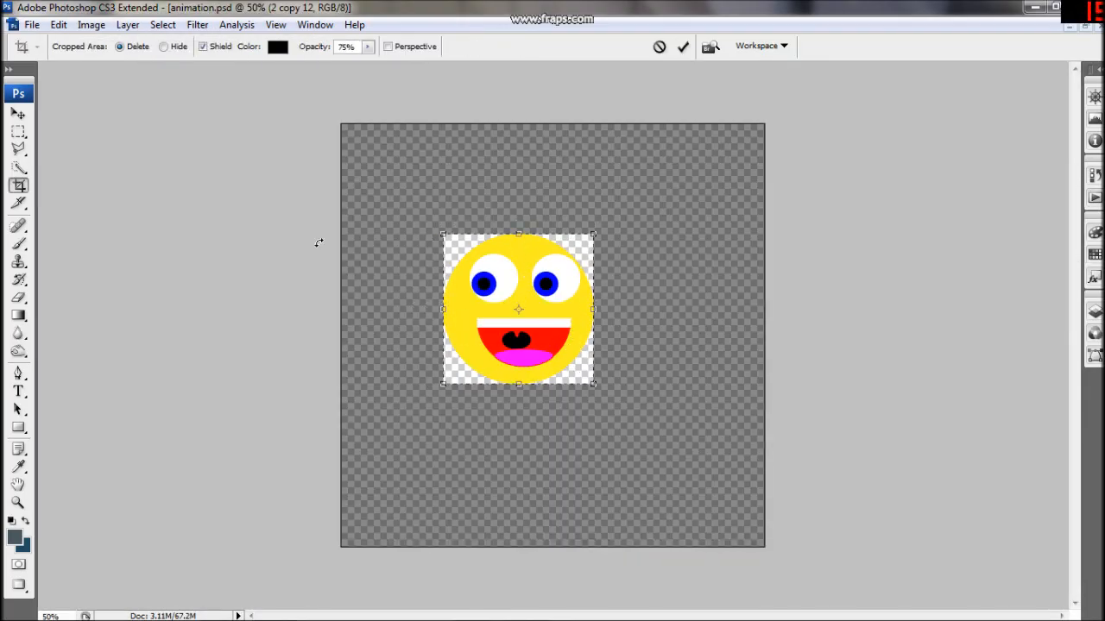
{"action": "left_click", "coordinate": [683, 47]}
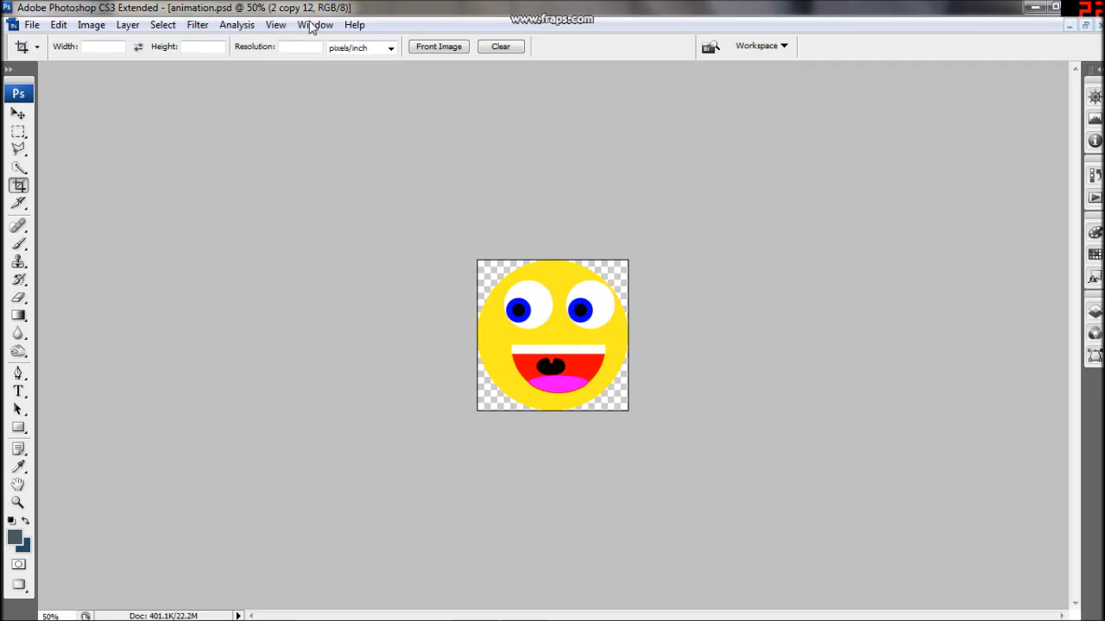
{"action": "left_click", "coordinate": [314, 24]}
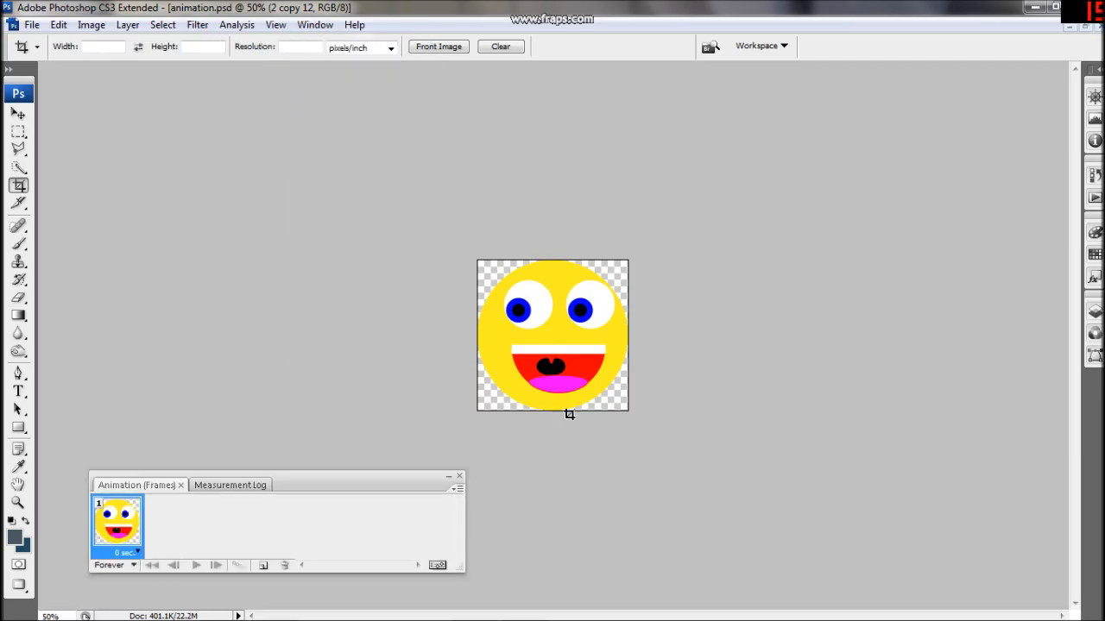
Show the Layers panel listing all fourteen face layer groups.
{"action": "left_click", "coordinate": [315, 24]}
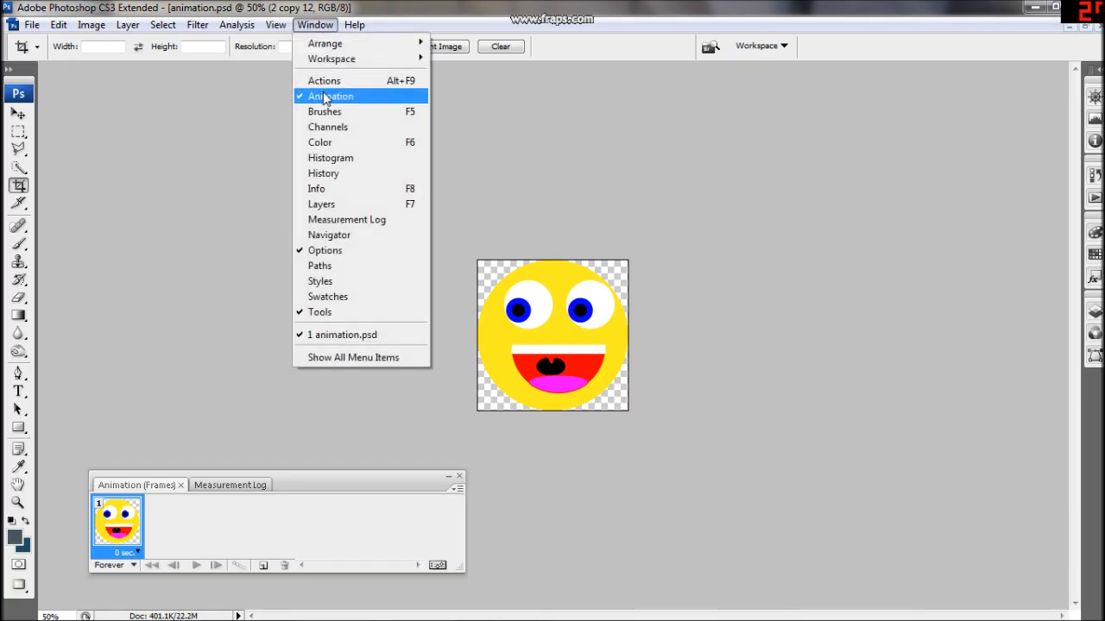
{"action": "left_click", "coordinate": [321, 204]}
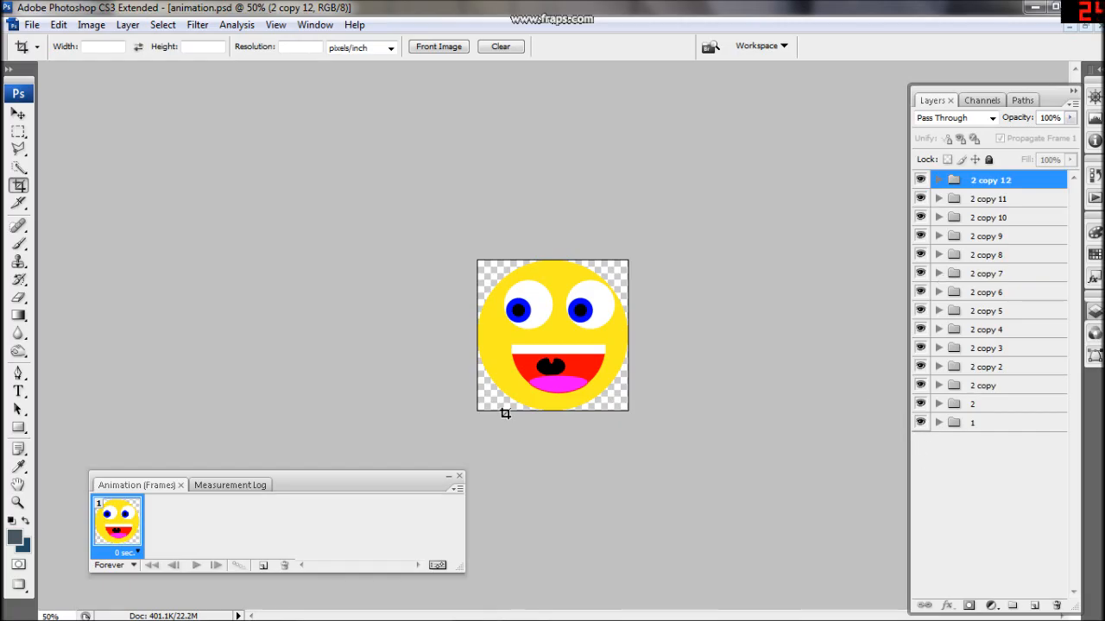
{"action": "mouse_move", "coordinate": [218, 557]}
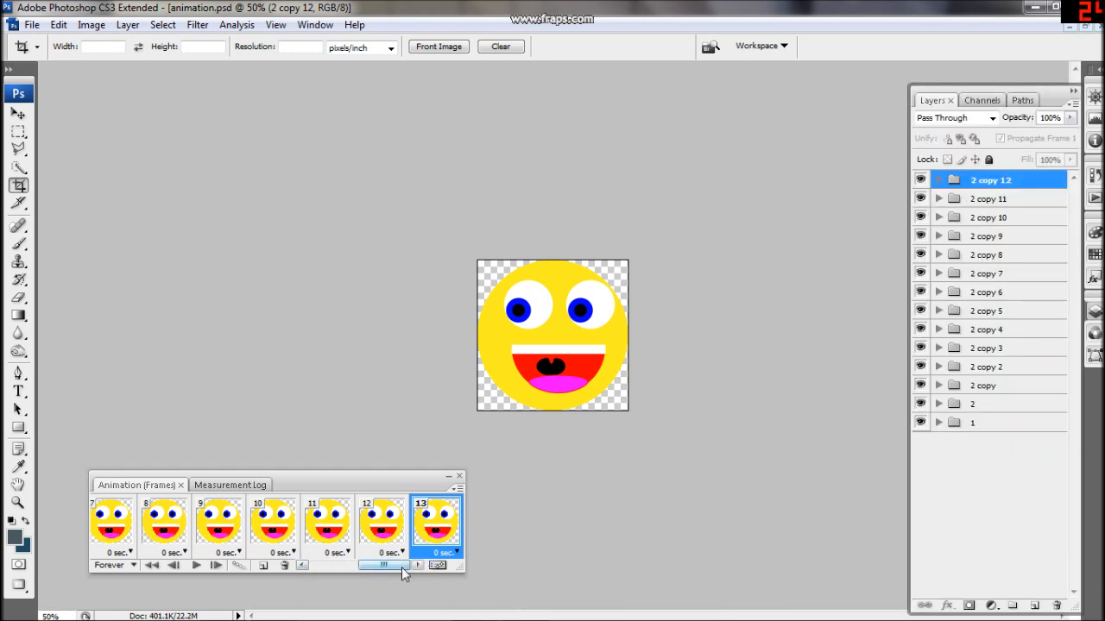
Select frames in turn and toggle which face layer groups each one shows.
{"action": "scroll", "scroll_direction": "left", "scroll_amount": 3}
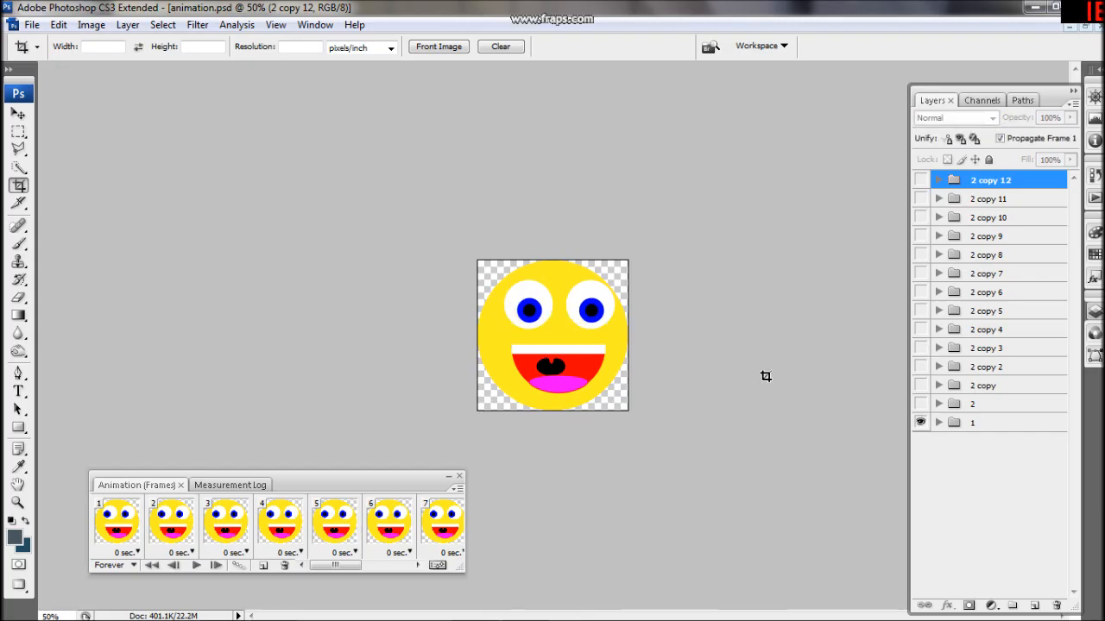
{"action": "left_click", "coordinate": [171, 522]}
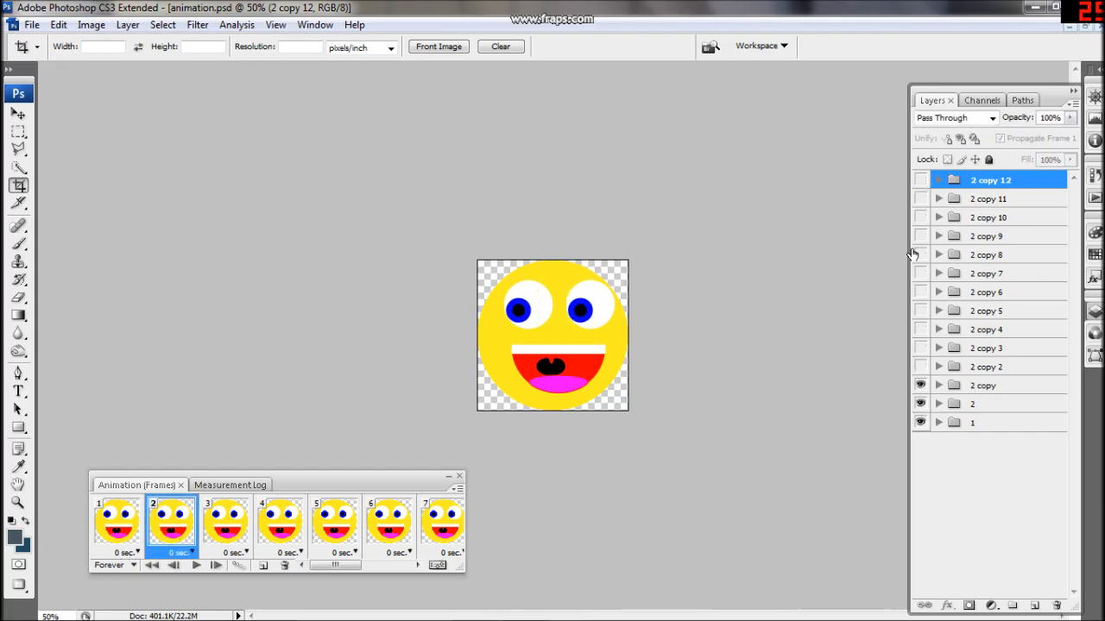
{"action": "left_click", "coordinate": [226, 522]}
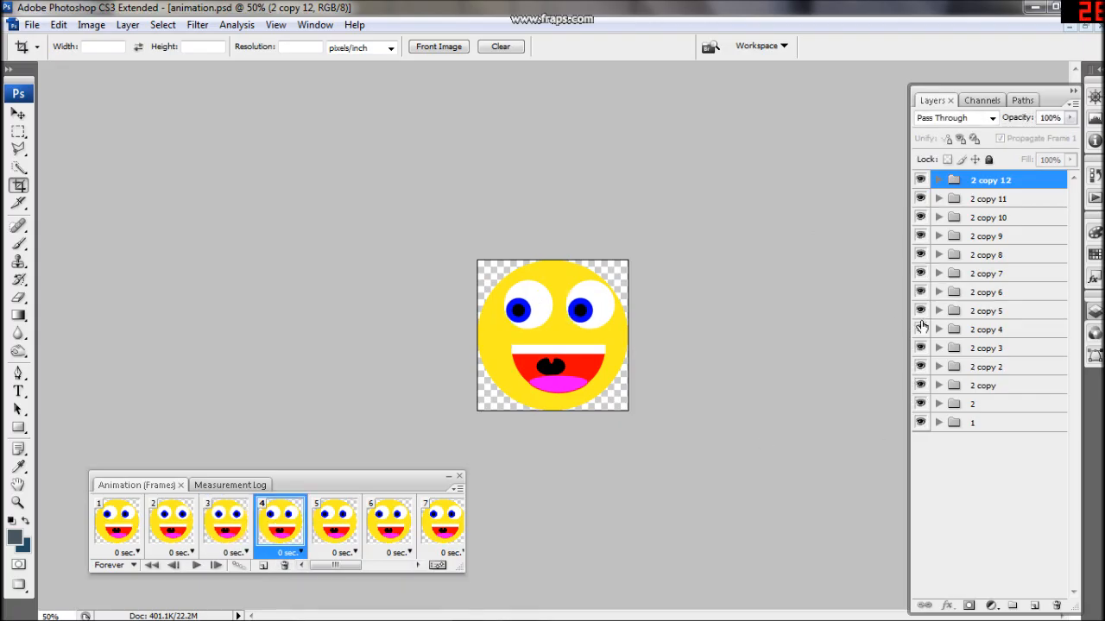
{"action": "left_click", "coordinate": [388, 522]}
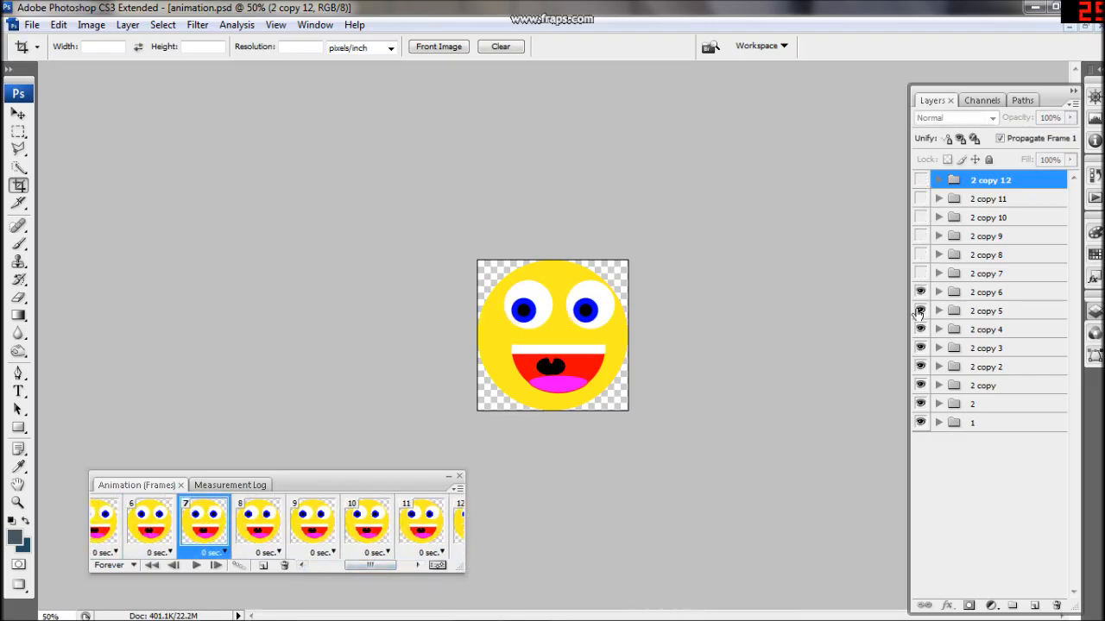
{"action": "left_click", "coordinate": [257, 527]}
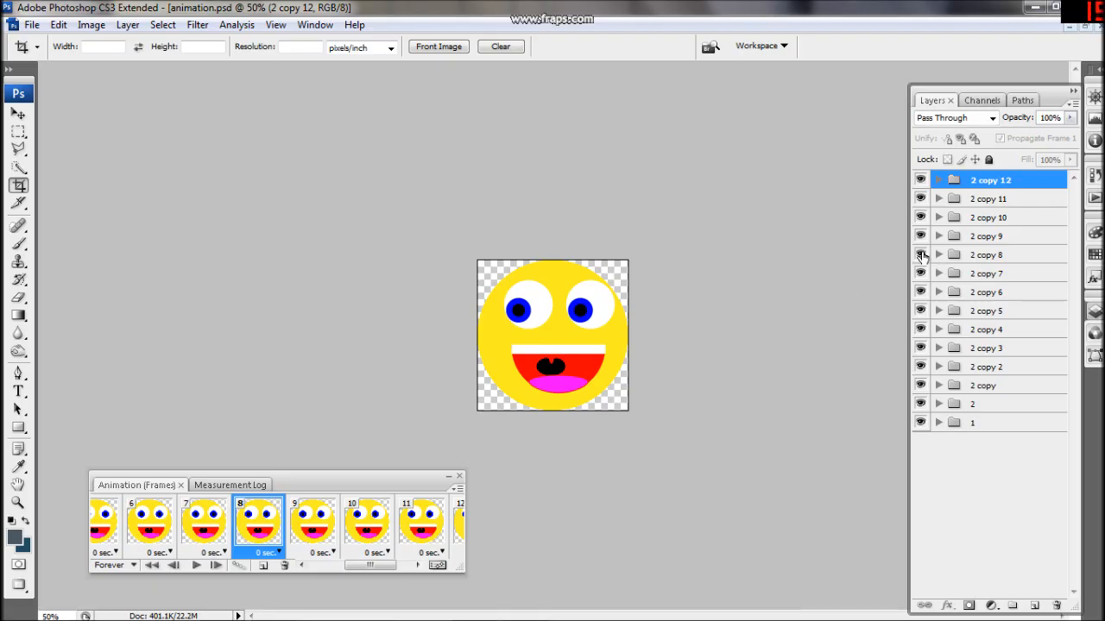
{"action": "left_click", "coordinate": [312, 526]}
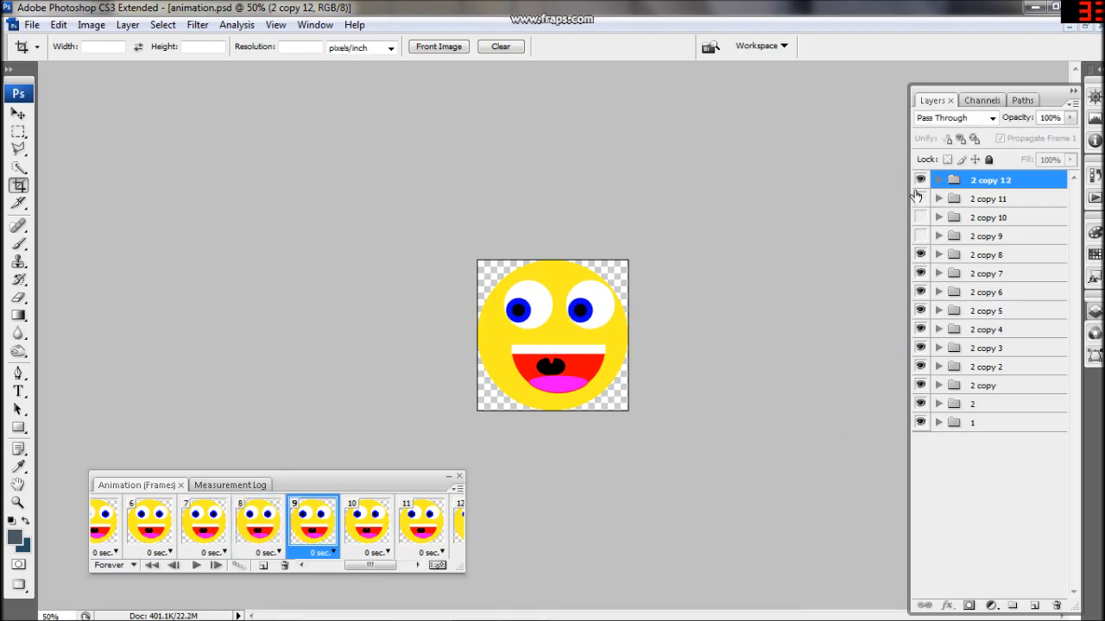
{"action": "left_click", "coordinate": [257, 518]}
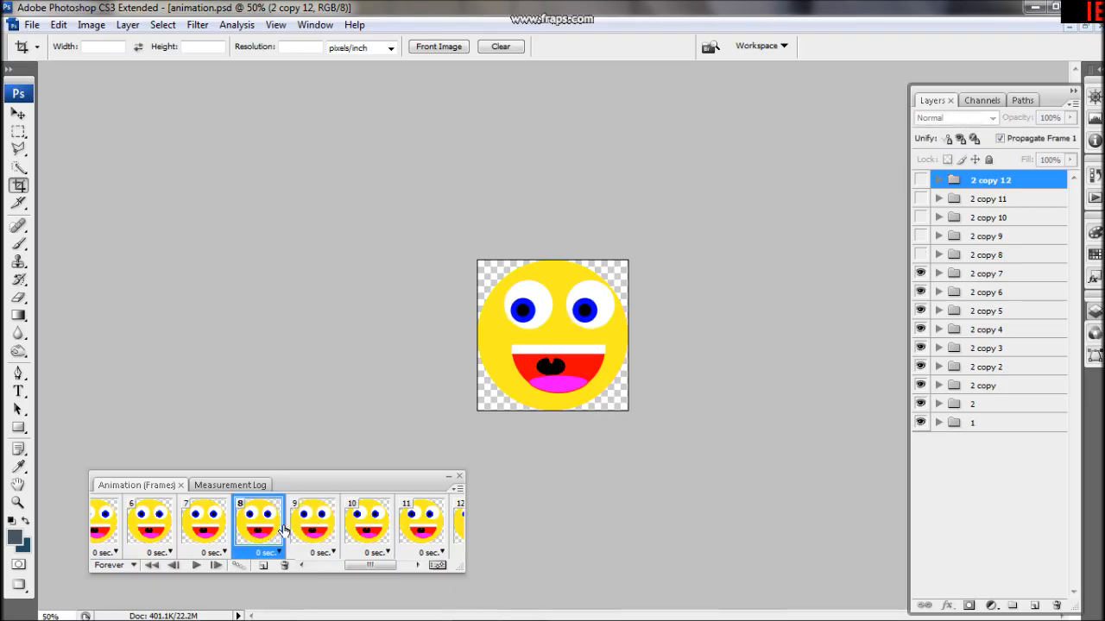
{"action": "left_click", "coordinate": [367, 522]}
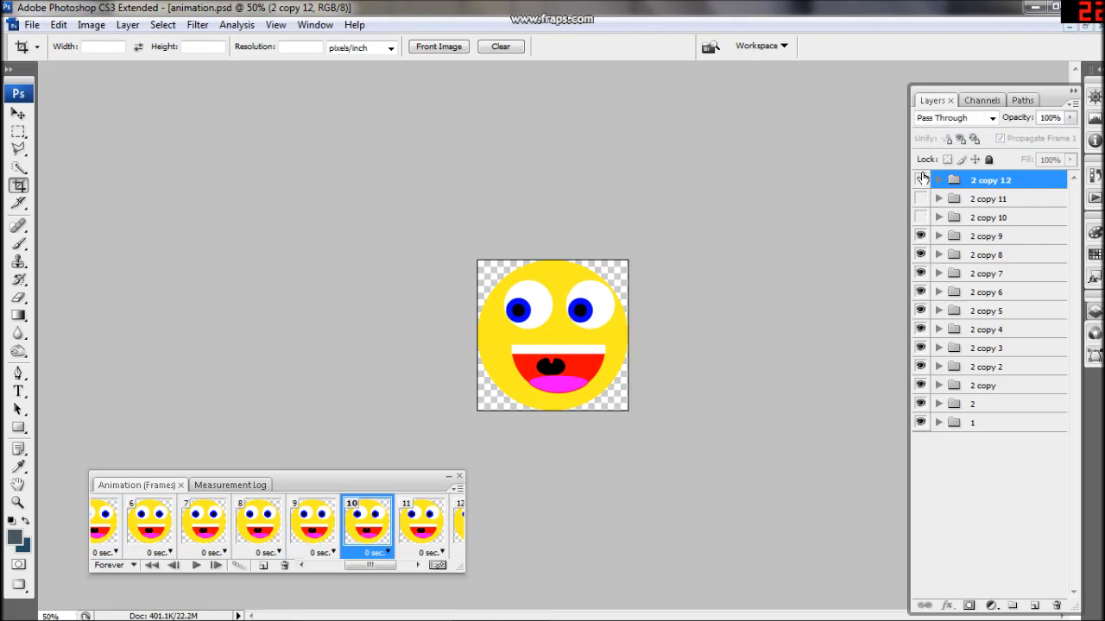
{"action": "left_click", "coordinate": [195, 566]}
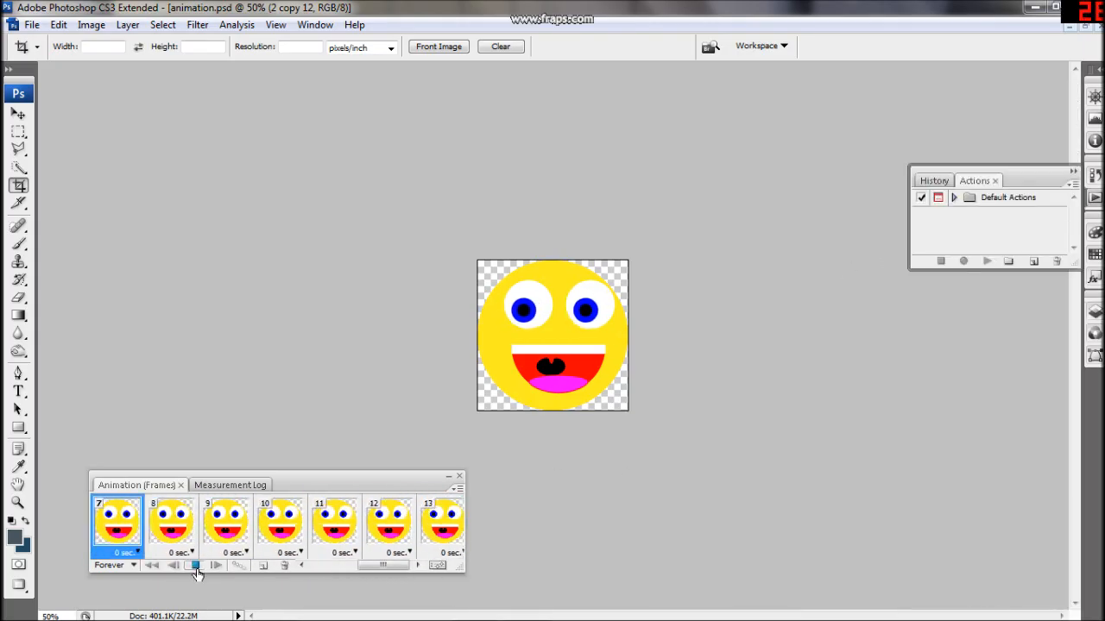
Play and stop the animation preview, then open Save for Web & Devices.
{"action": "left_click", "coordinate": [195, 565]}
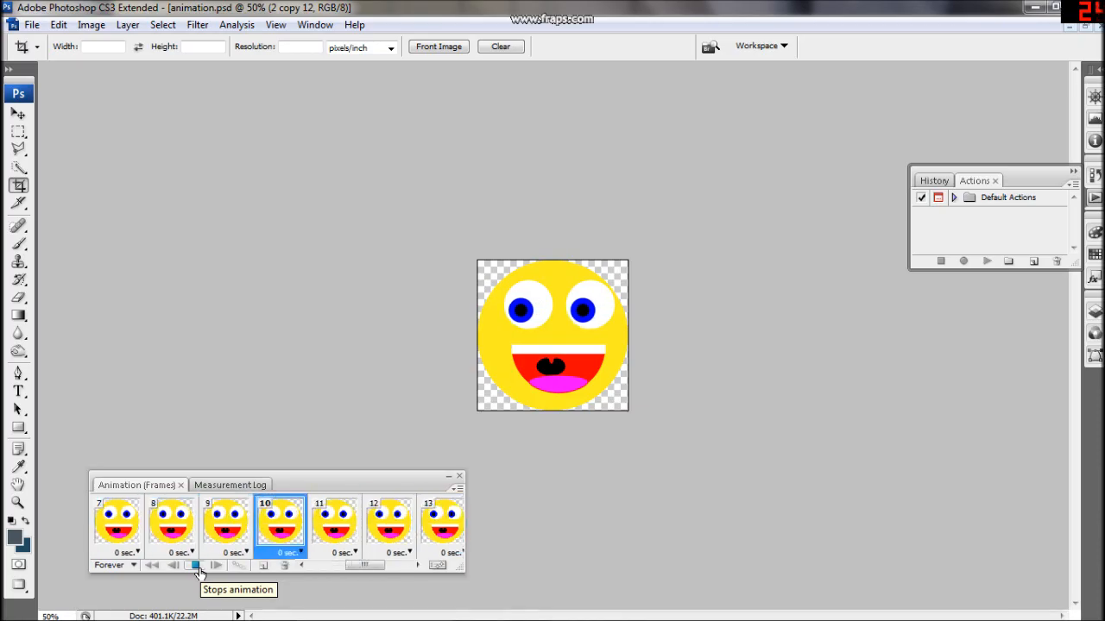
{"action": "left_click", "coordinate": [195, 565]}
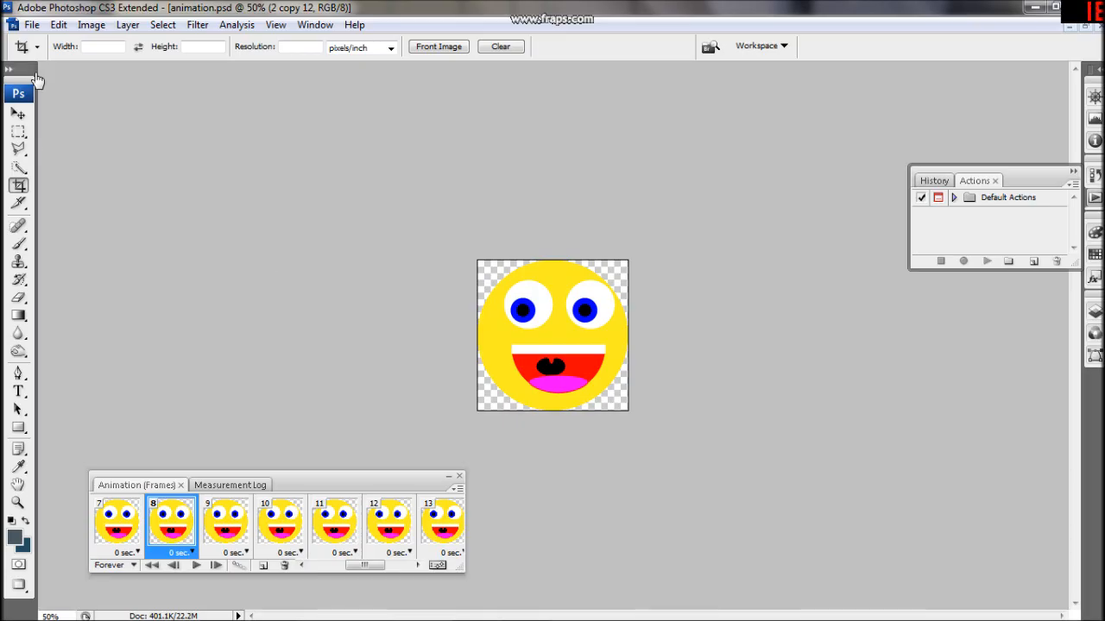
{"action": "left_click", "coordinate": [31, 25]}
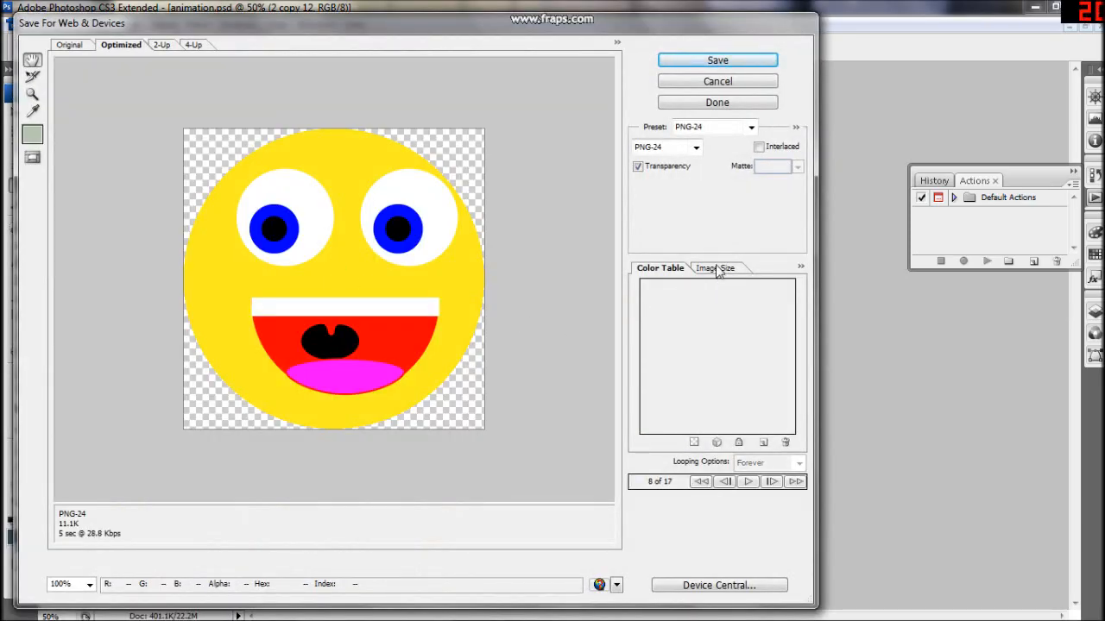
Choose the GIF 128 Dithered preset, stop the preview, and continue to Save.
{"action": "left_click", "coordinate": [749, 127]}
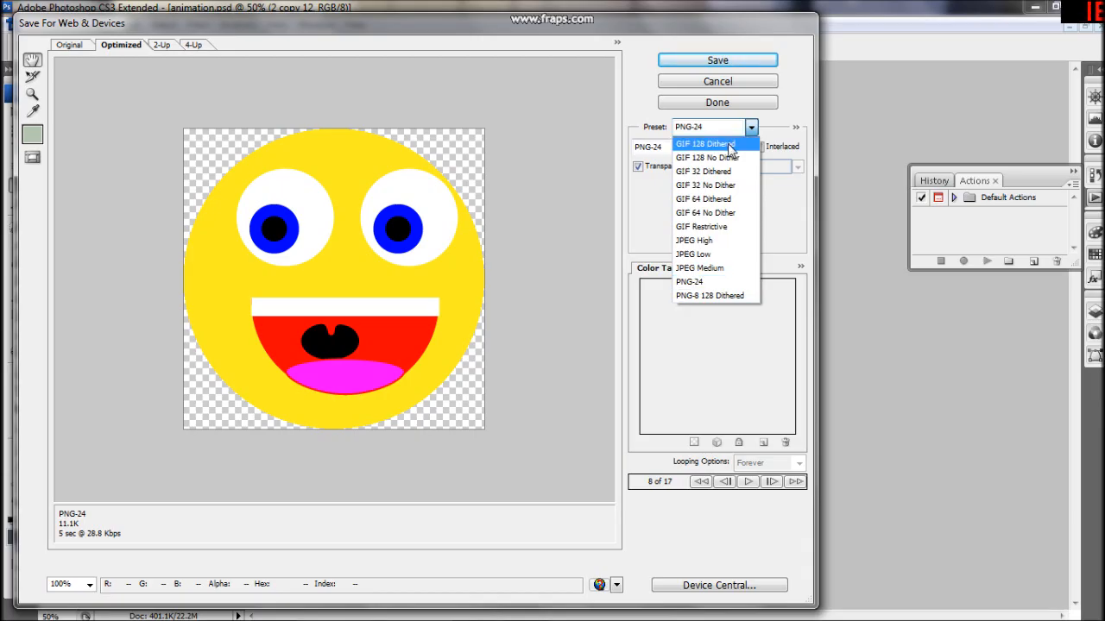
{"action": "left_click", "coordinate": [705, 143]}
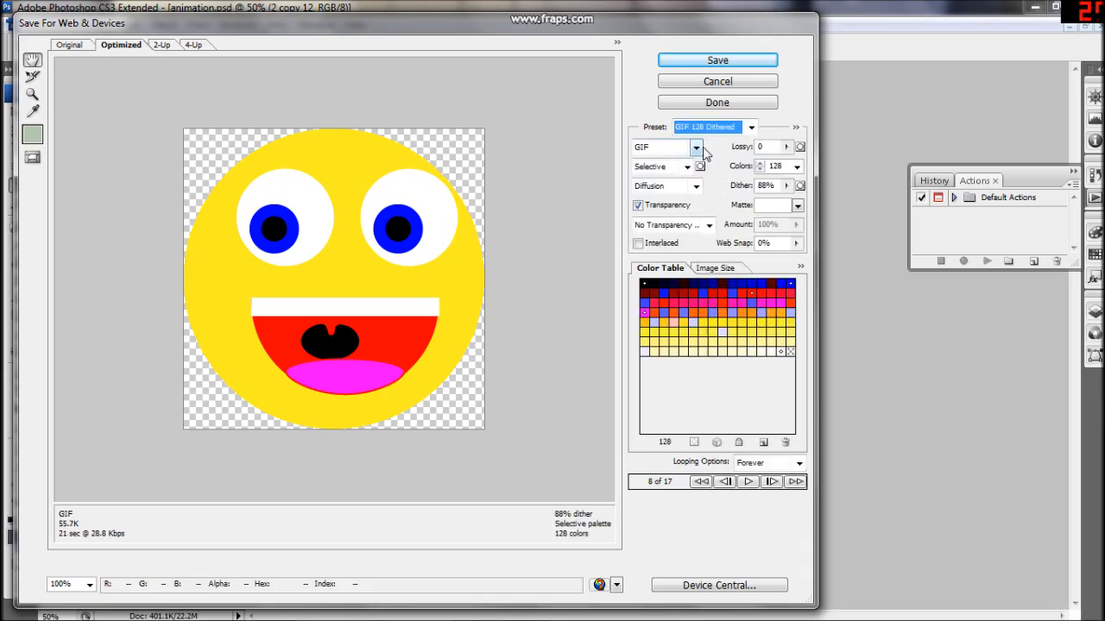
{"action": "mouse_move", "coordinate": [706, 225]}
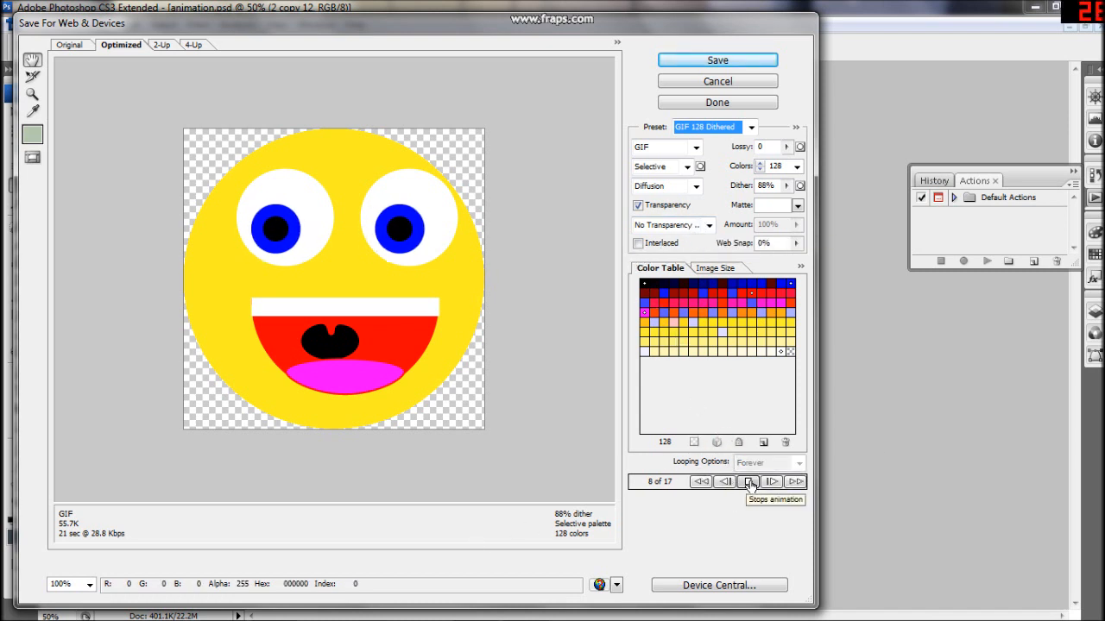
{"action": "left_click", "coordinate": [748, 482]}
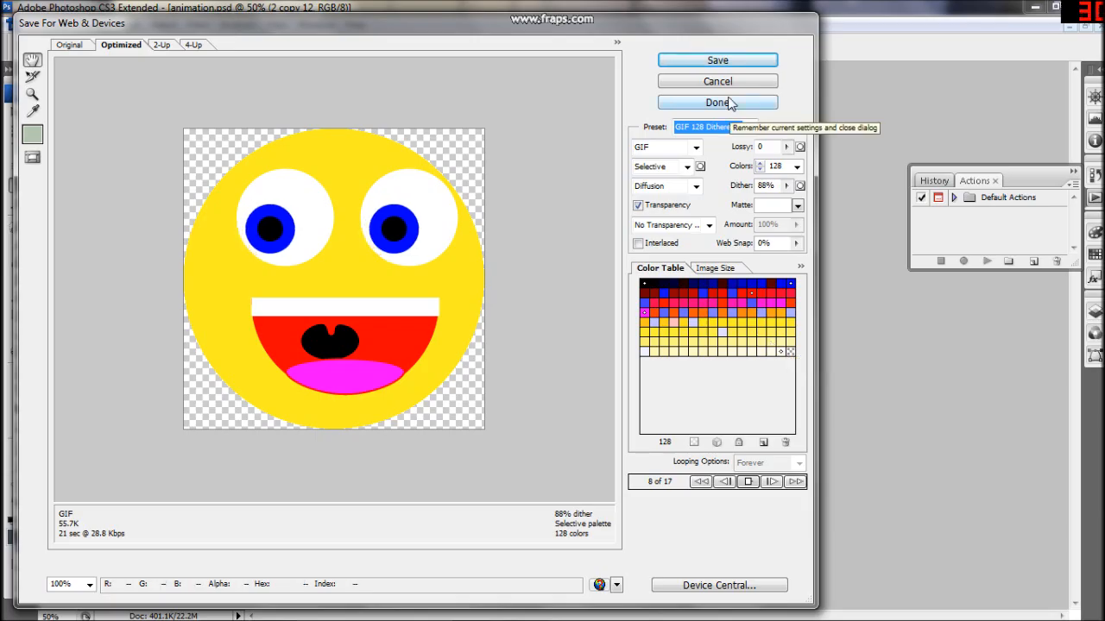
{"action": "left_click", "coordinate": [717, 59]}
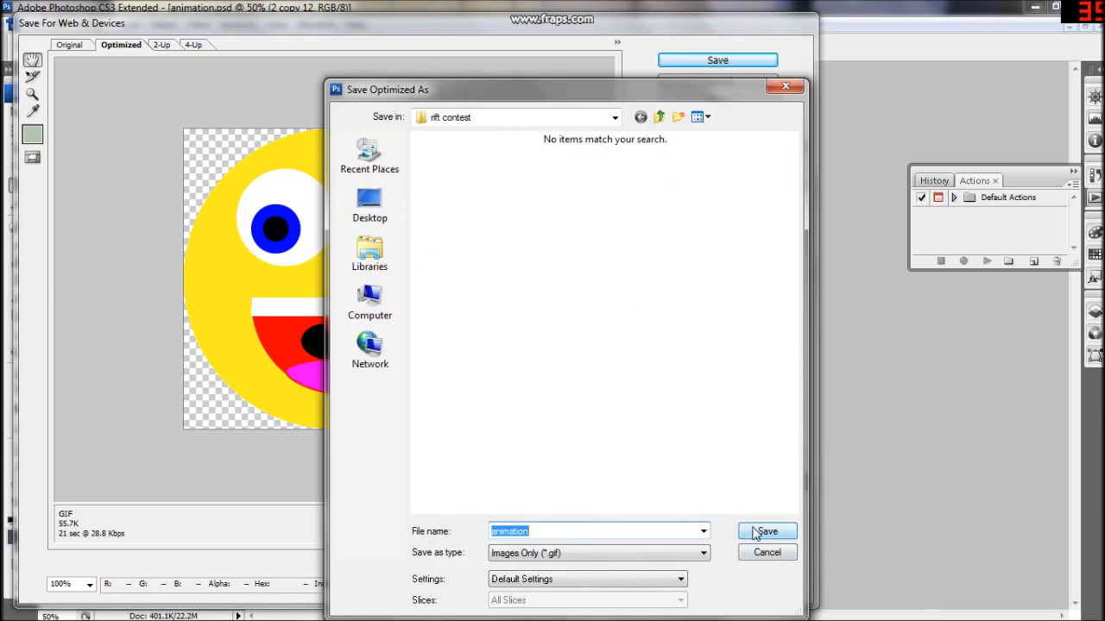
{"action": "mouse_move", "coordinate": [658, 119]}
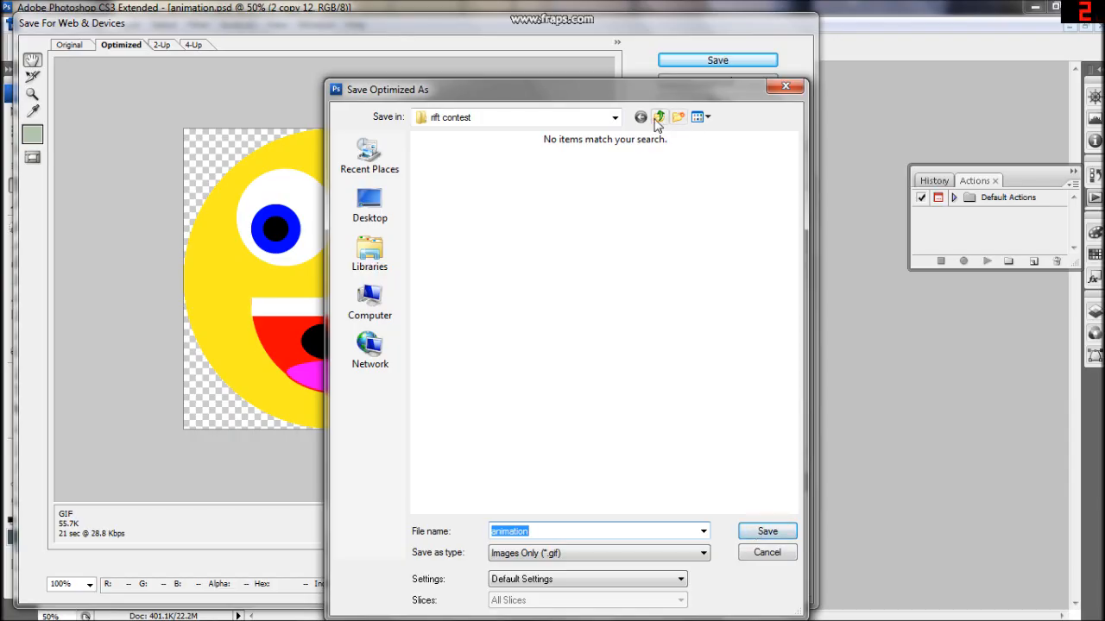
Move up one folder to My Pictures and save as animation.gif.
{"action": "left_click", "coordinate": [660, 117]}
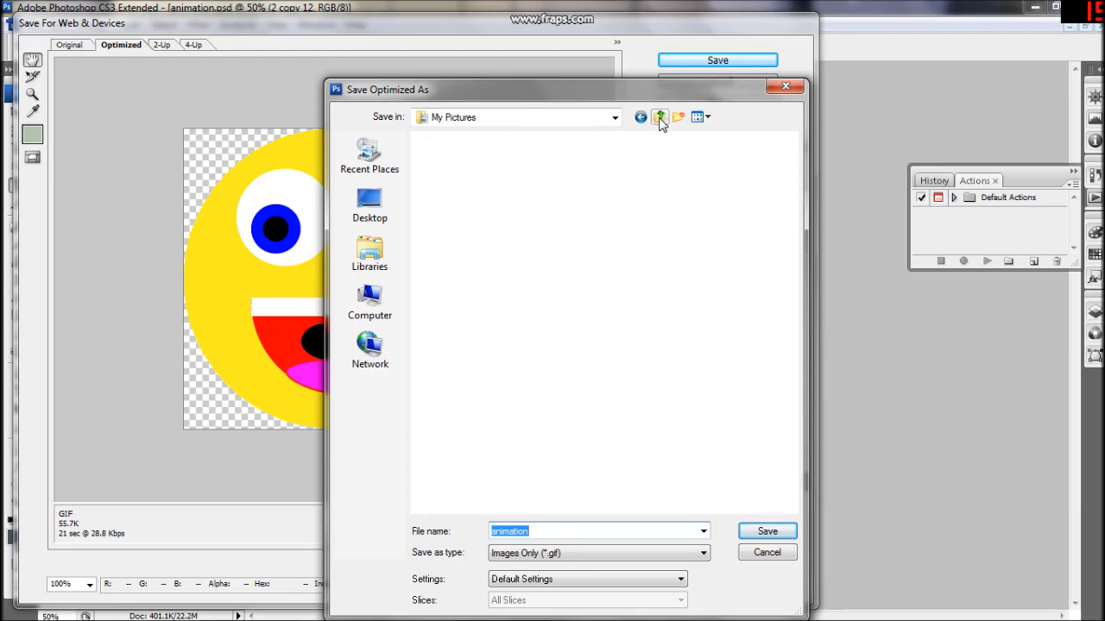
{"action": "left_click", "coordinate": [658, 116]}
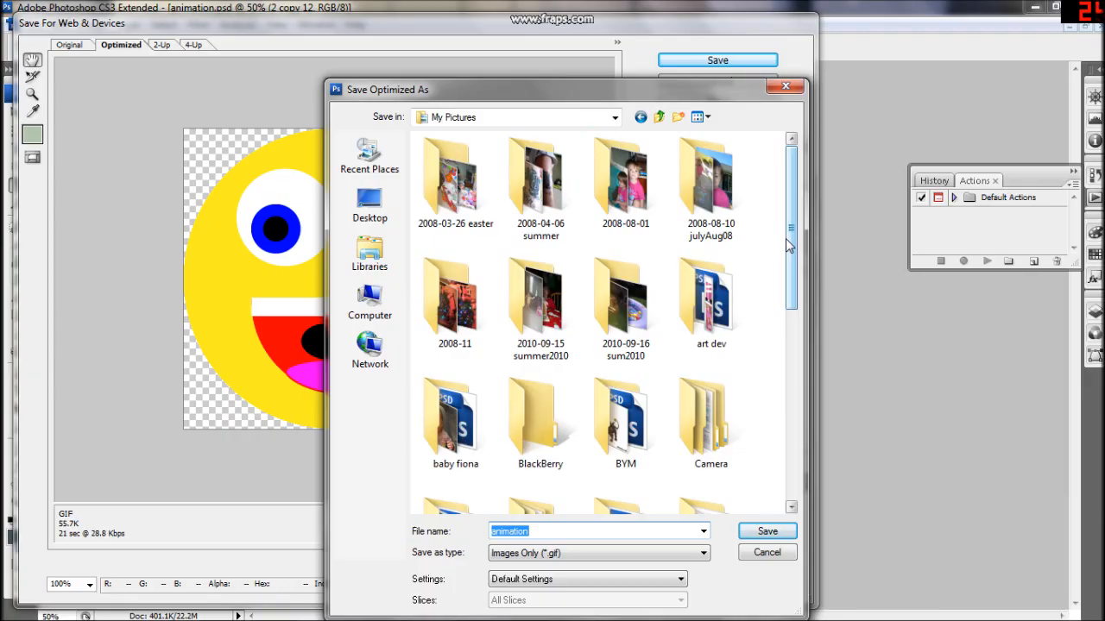
{"action": "scroll", "scroll_direction": "down", "scroll_amount": 3}
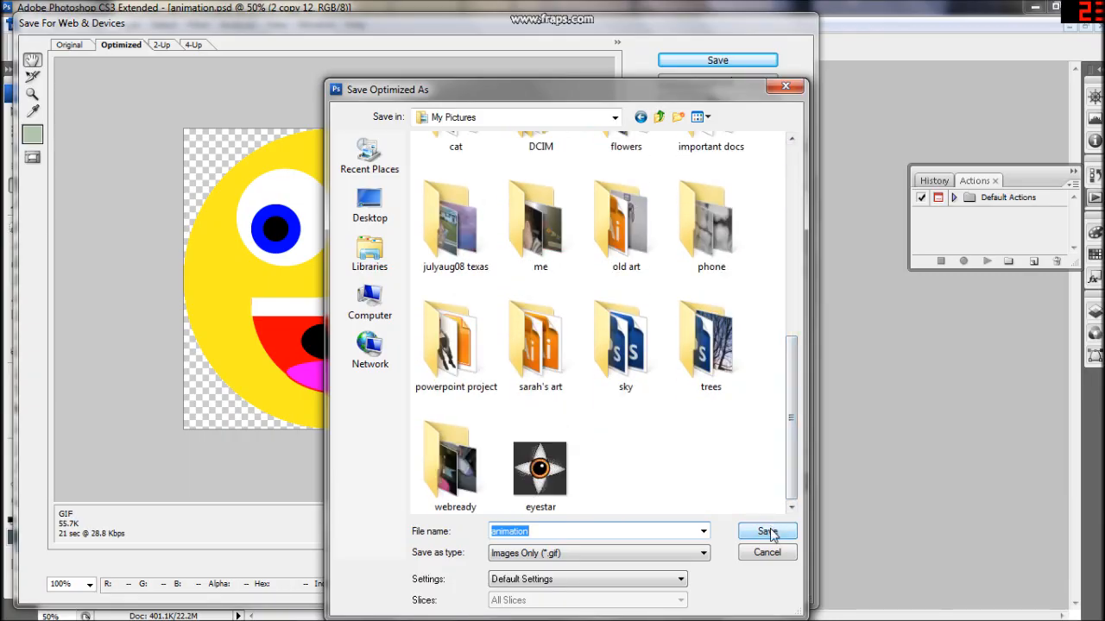
{"action": "left_click", "coordinate": [765, 531]}
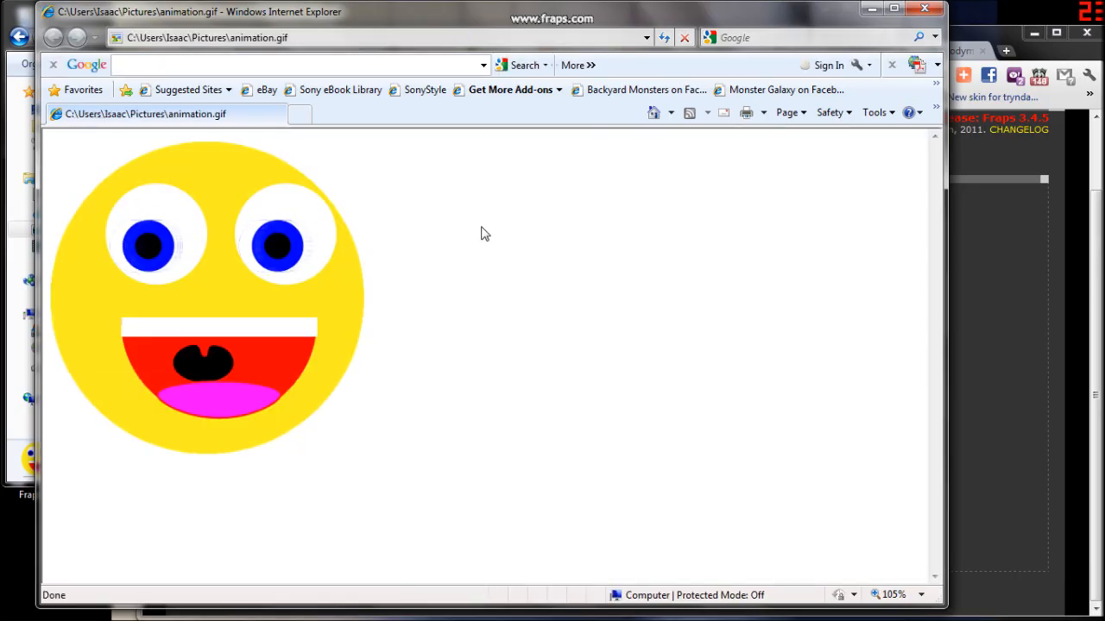
{"action": "mouse_move", "coordinate": [497, 338]}
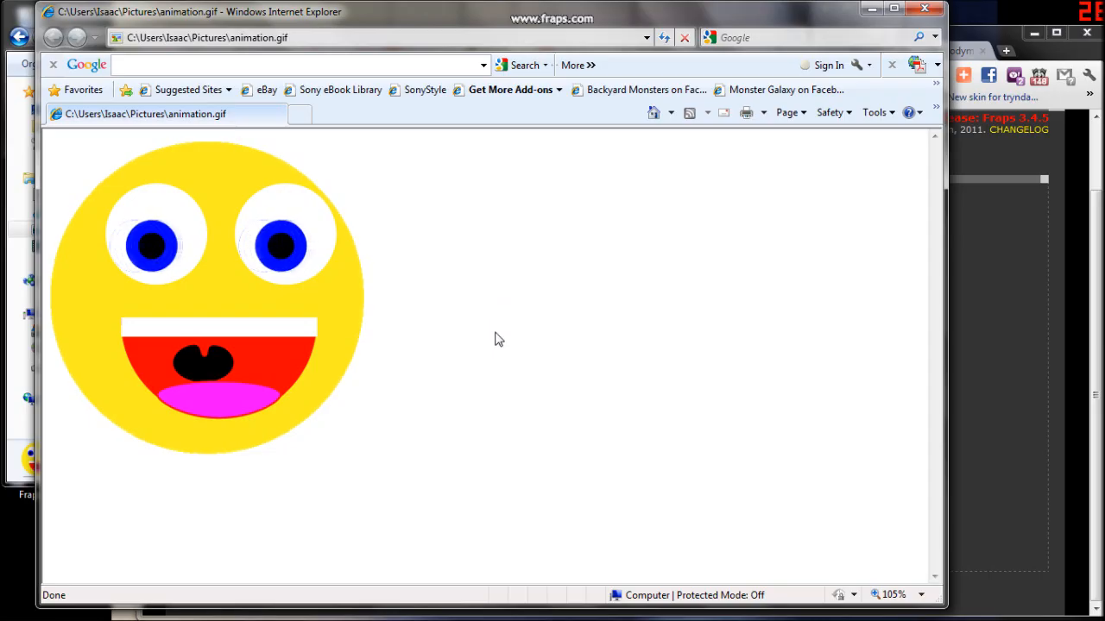